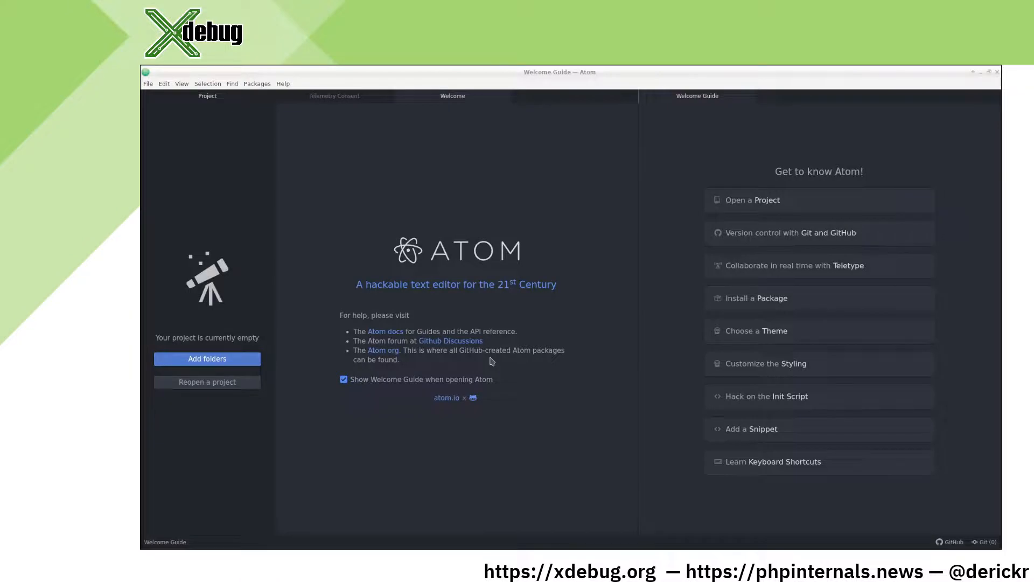
mouse_move(770, 305)
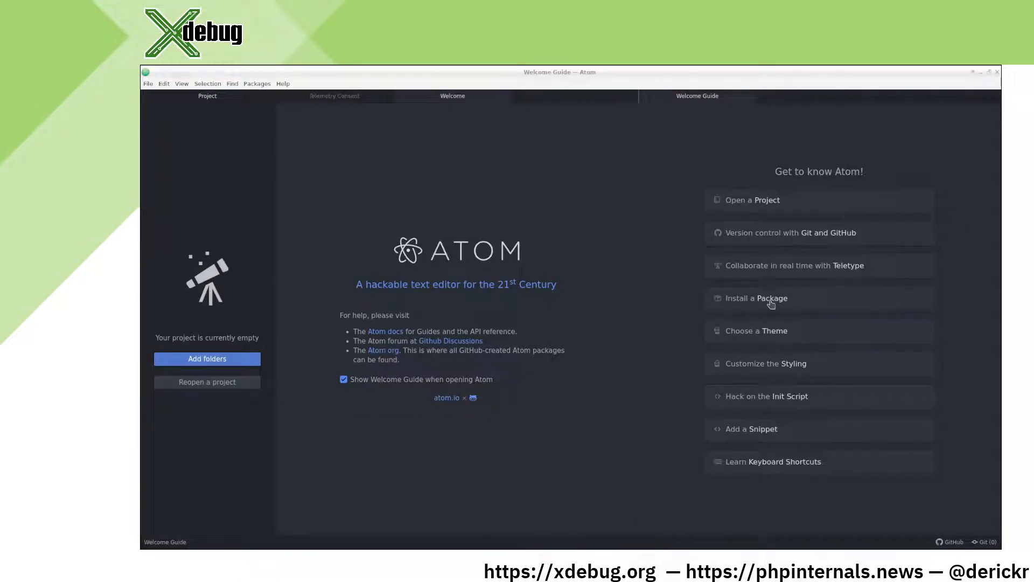
Open the package installer from the Welcome Guide and search for 'php'
left_click(756, 297)
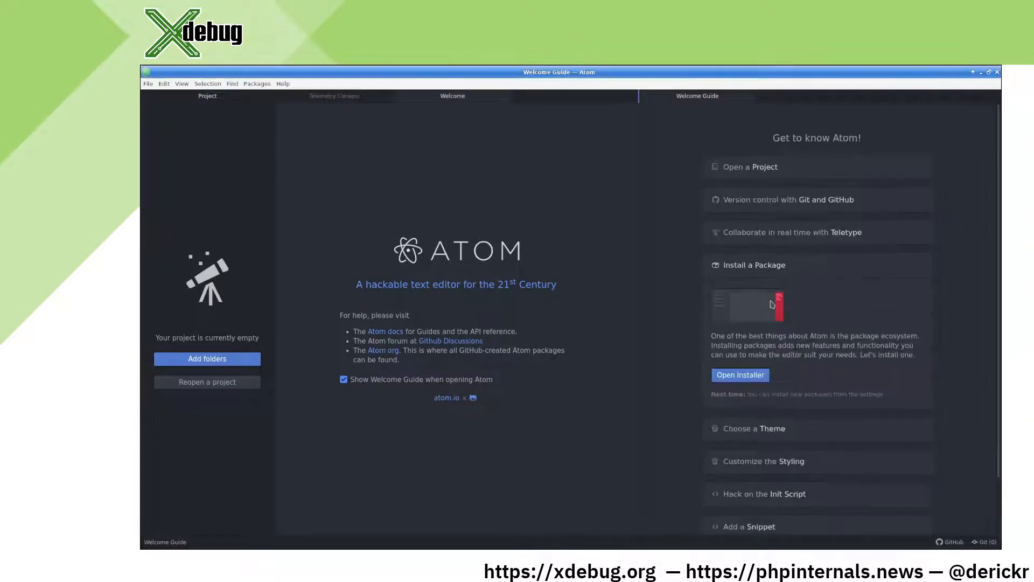
left_click(739, 374)
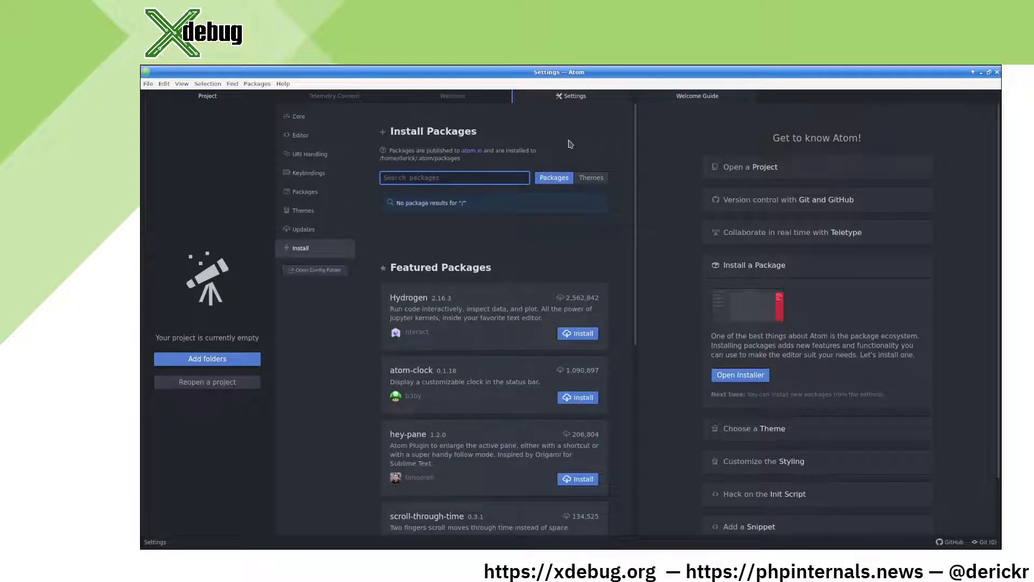
type("php-debug")
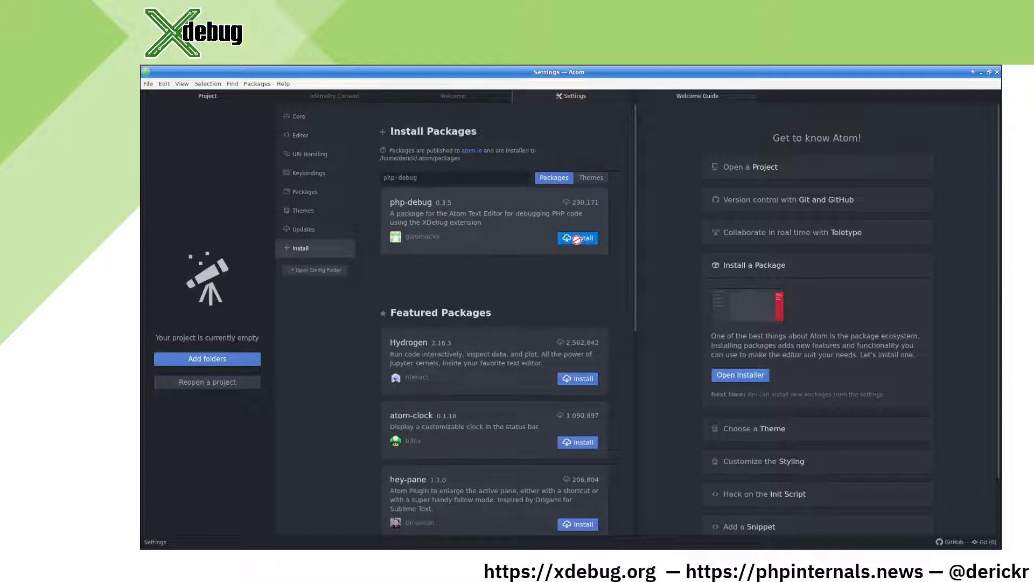
Install the php-debug package and land on its settings page
left_click(576, 237)
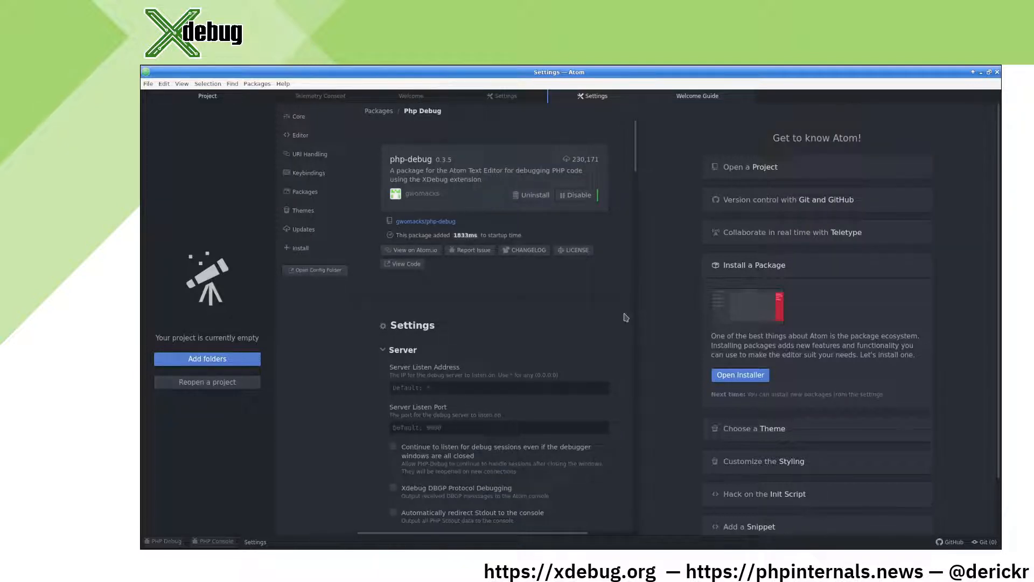
Set php-debug's Server Listen Port to 9003 and review the remaining settings and README
scroll("down", 3)
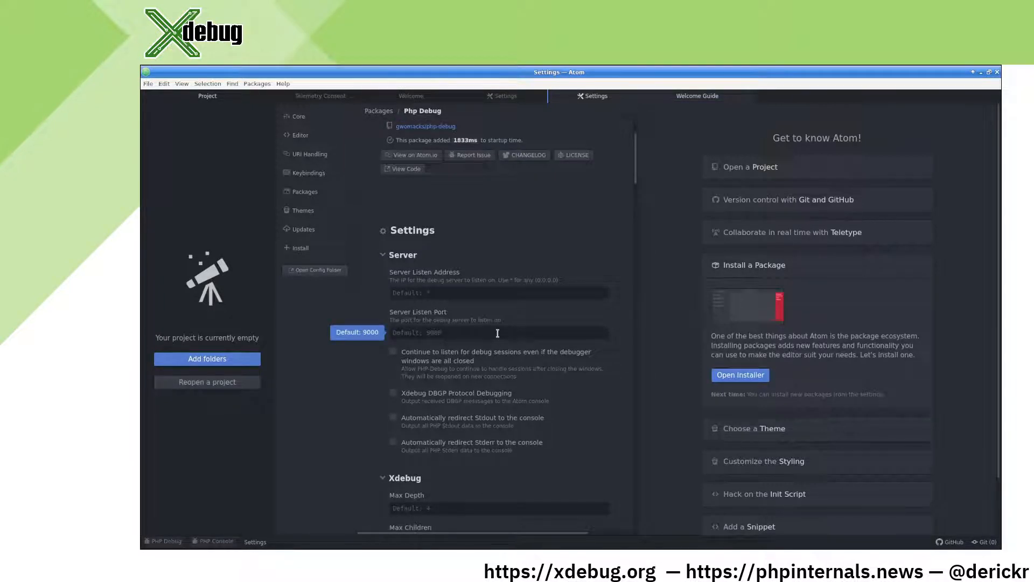
type("9003")
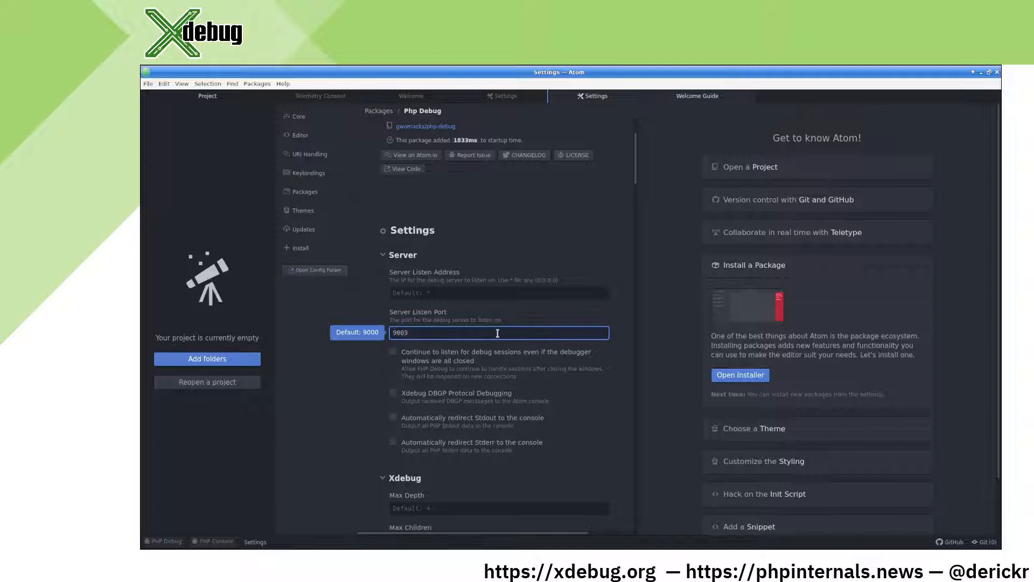
scroll("down", 3)
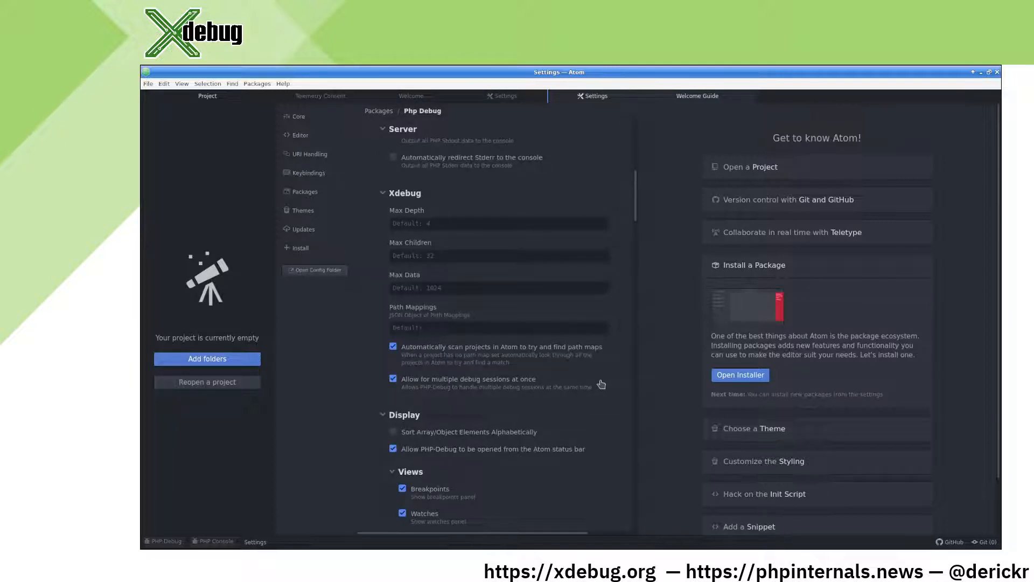
mouse_move(596, 383)
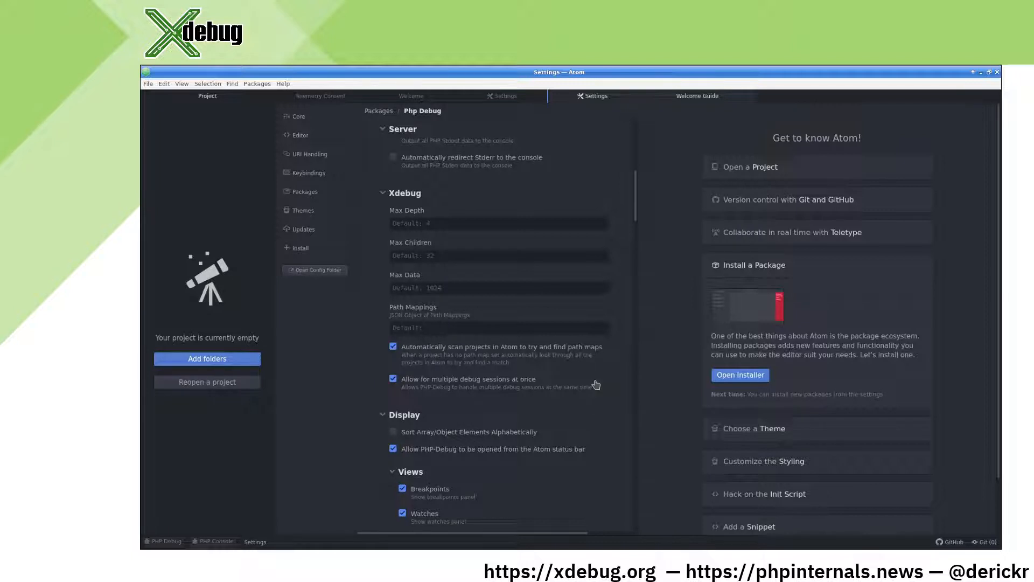
scroll("down", 3)
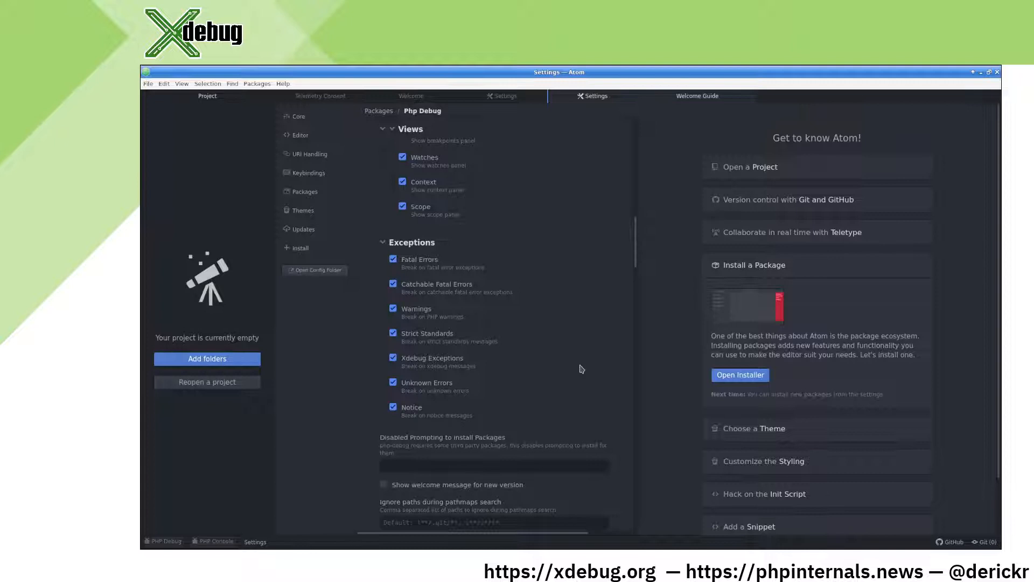
scroll("down", 3)
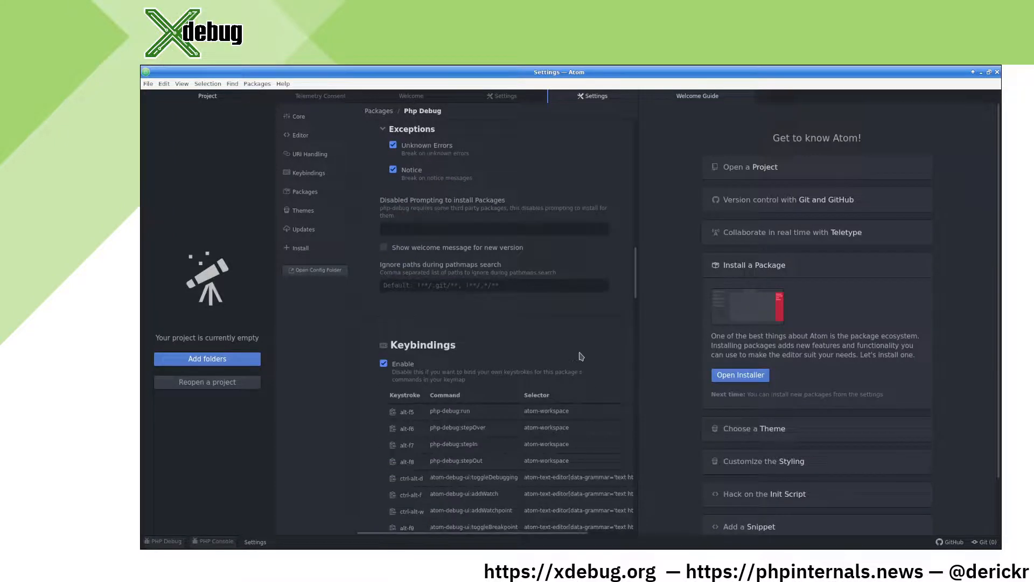
scroll("down", 3)
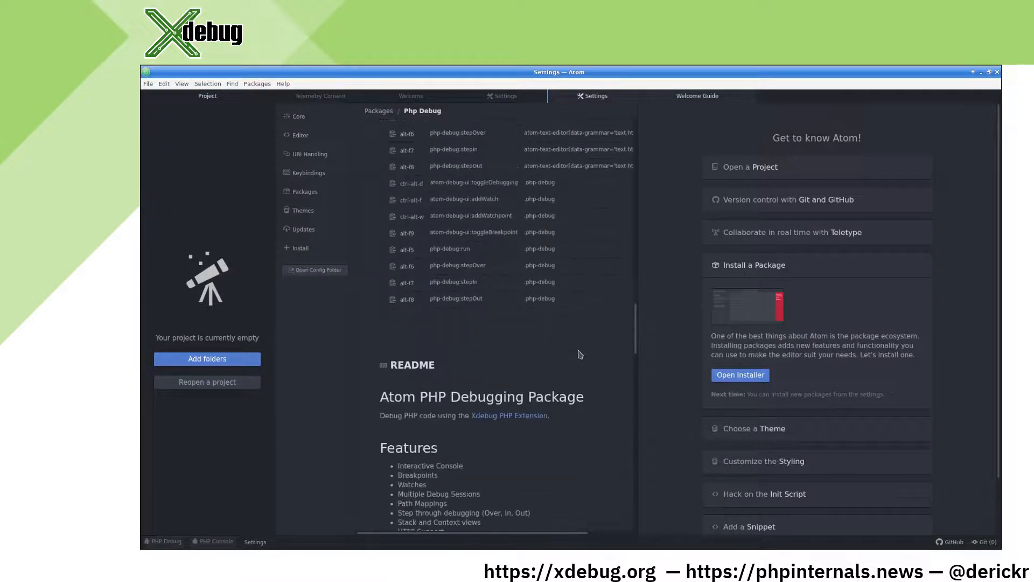
scroll("down", 3)
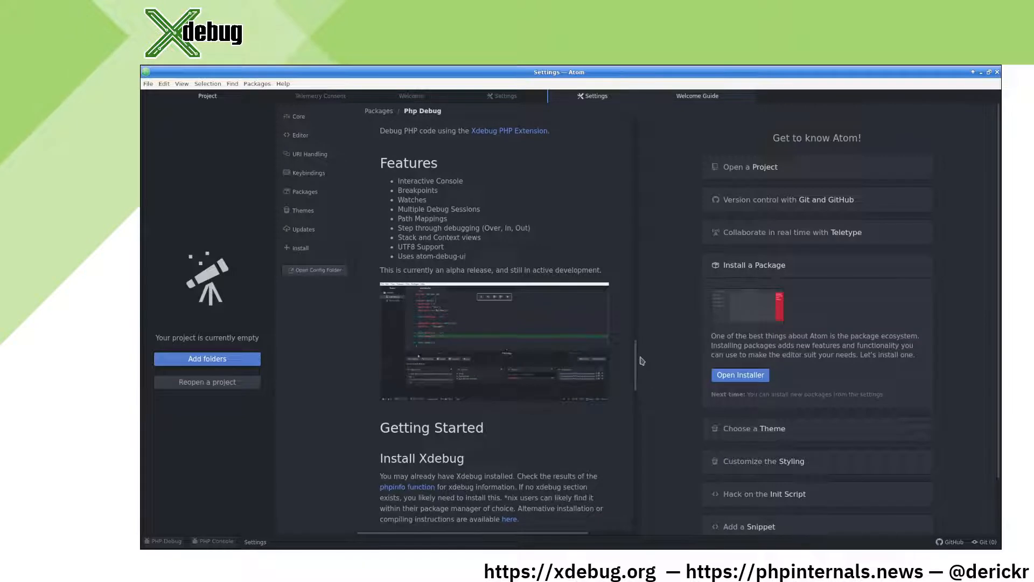
scroll("up", 3)
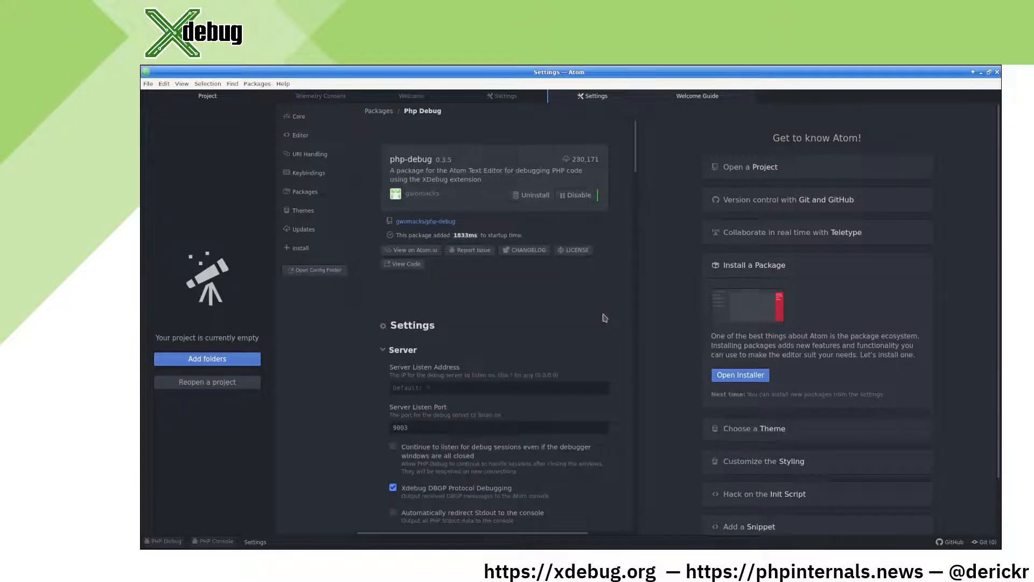
mouse_move(467, 336)
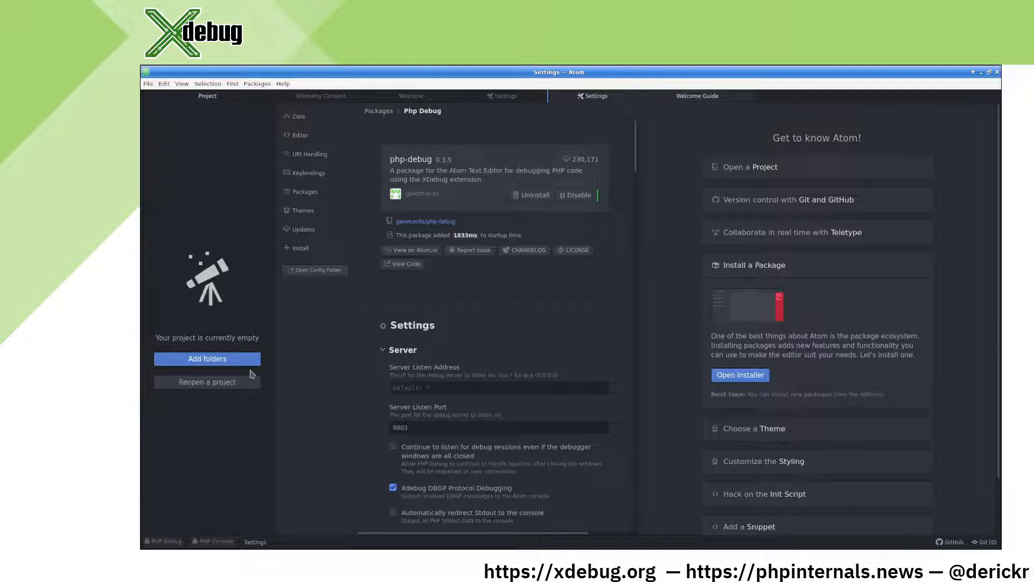
Reopen the xdebug-xdebug.org project and expand its html folder in the tree view
left_click(207, 357)
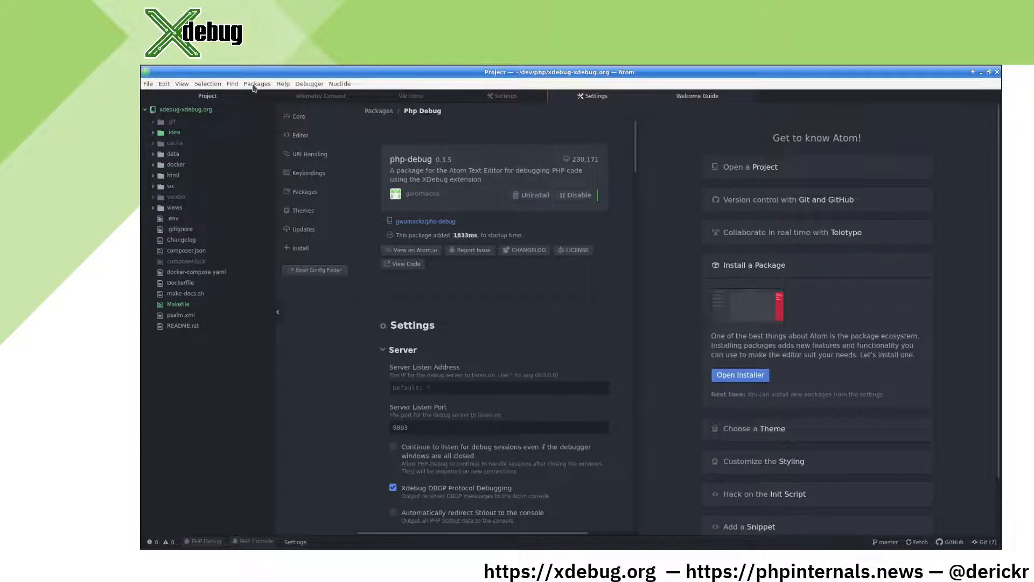
mouse_move(264, 90)
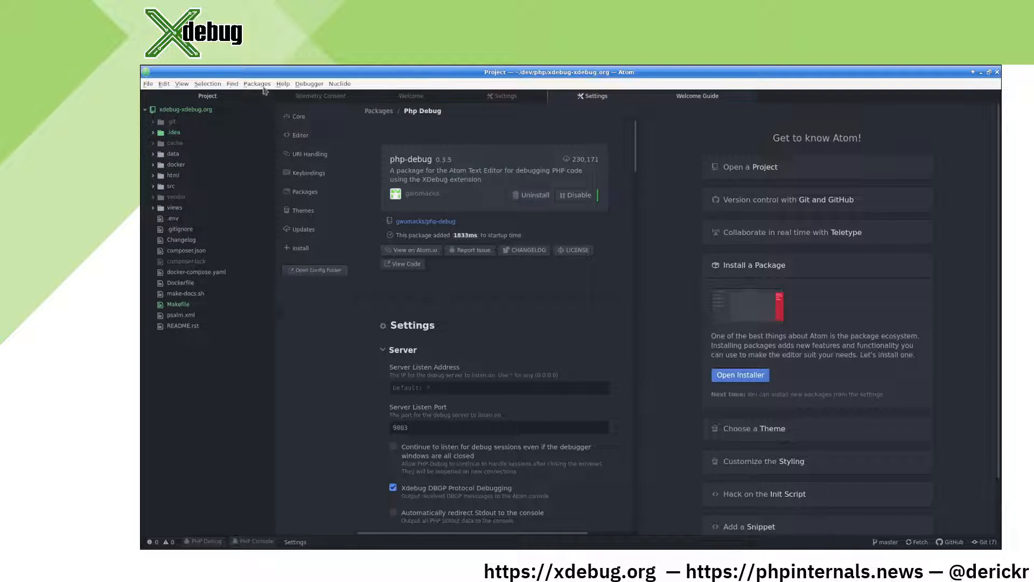
left_click(257, 83)
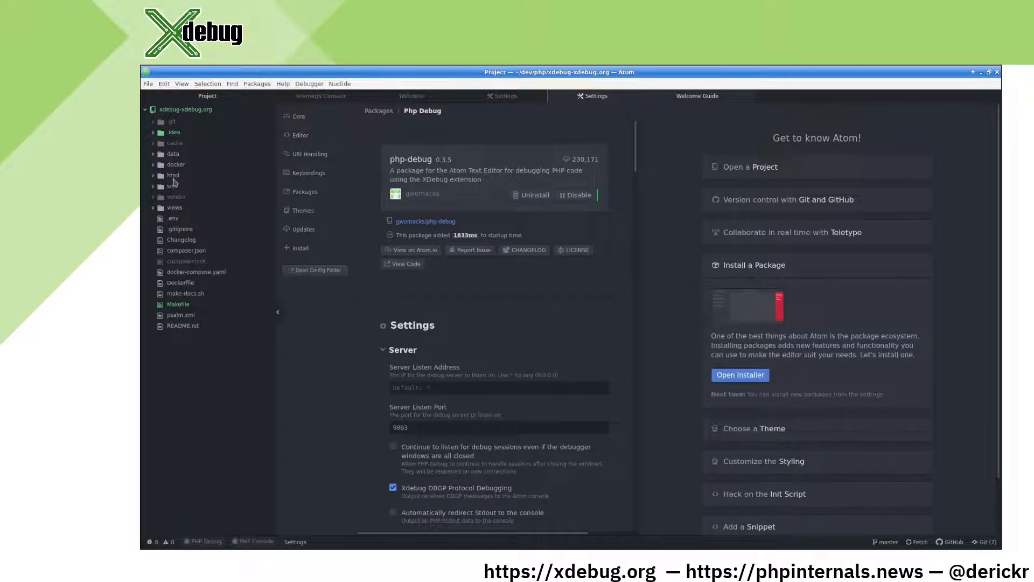
left_click(173, 175)
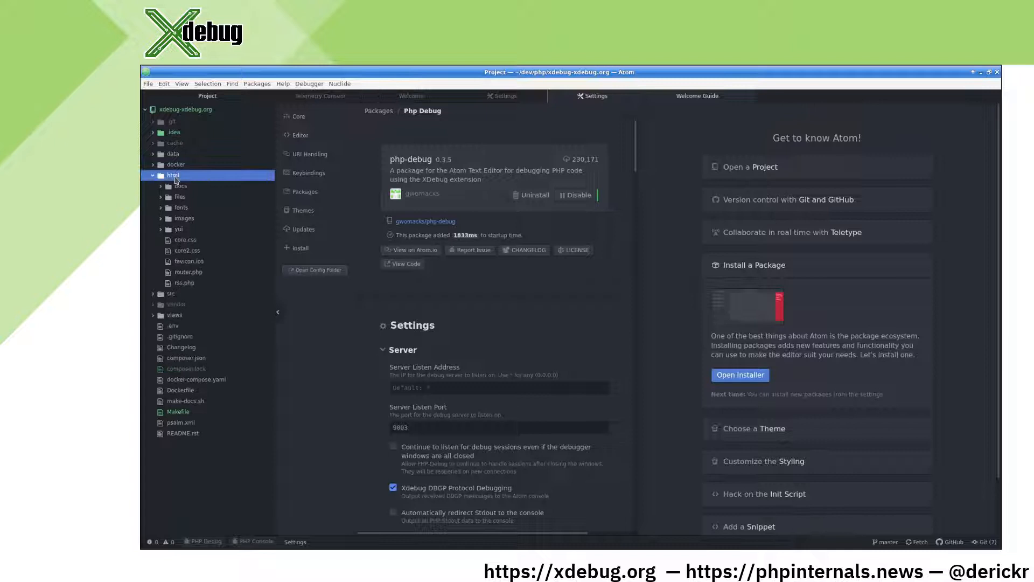
mouse_move(188, 271)
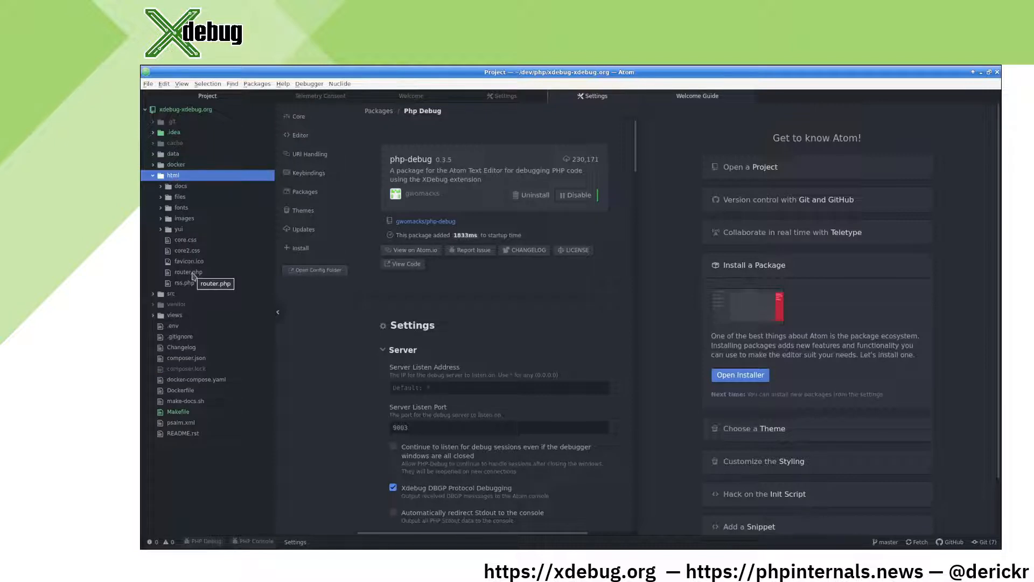
Open router.php in the editor and go to ide-php's settings after the PHP runtime error
left_click(189, 271)
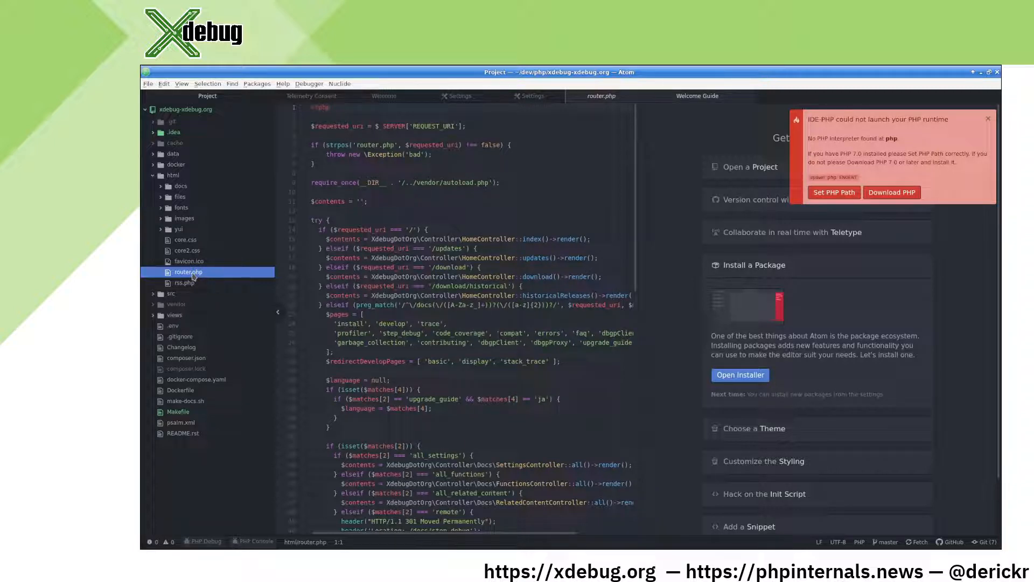
left_click(531, 96)
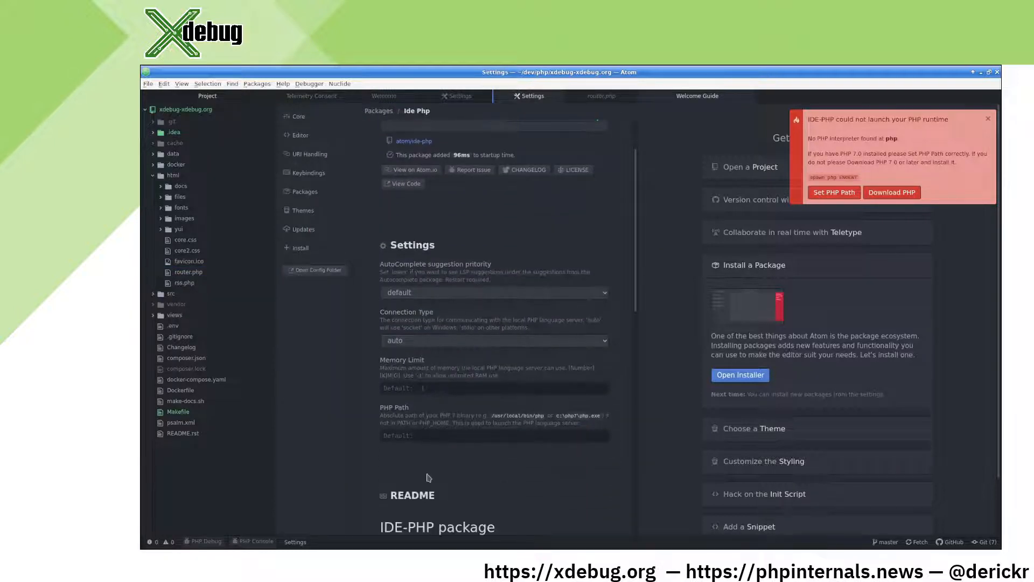
Set ide-php's PHP Path to /usr/local/php/8.1dev/bin and dismiss the runtime error notification
left_click(436, 435)
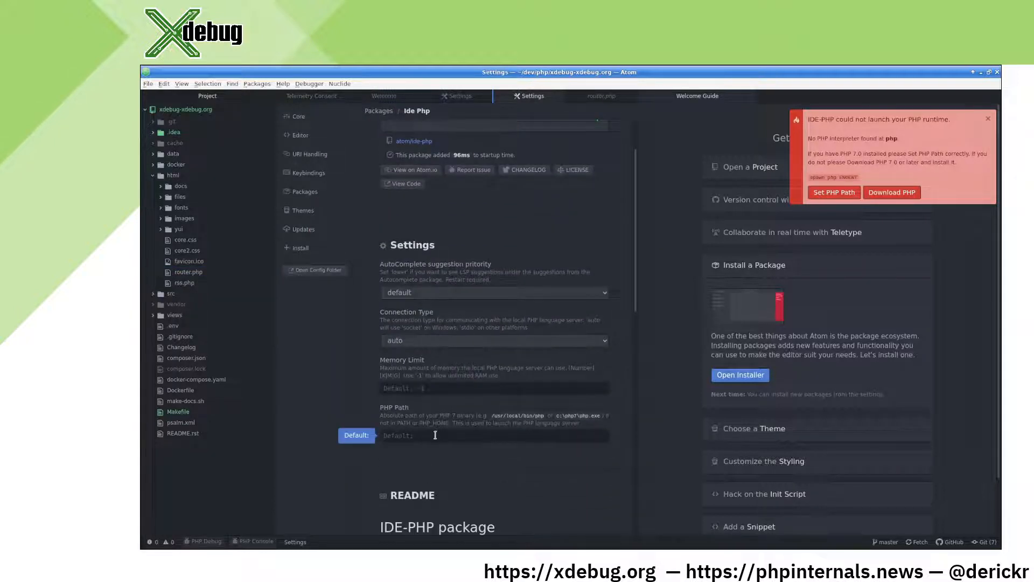
left_click(494, 436)
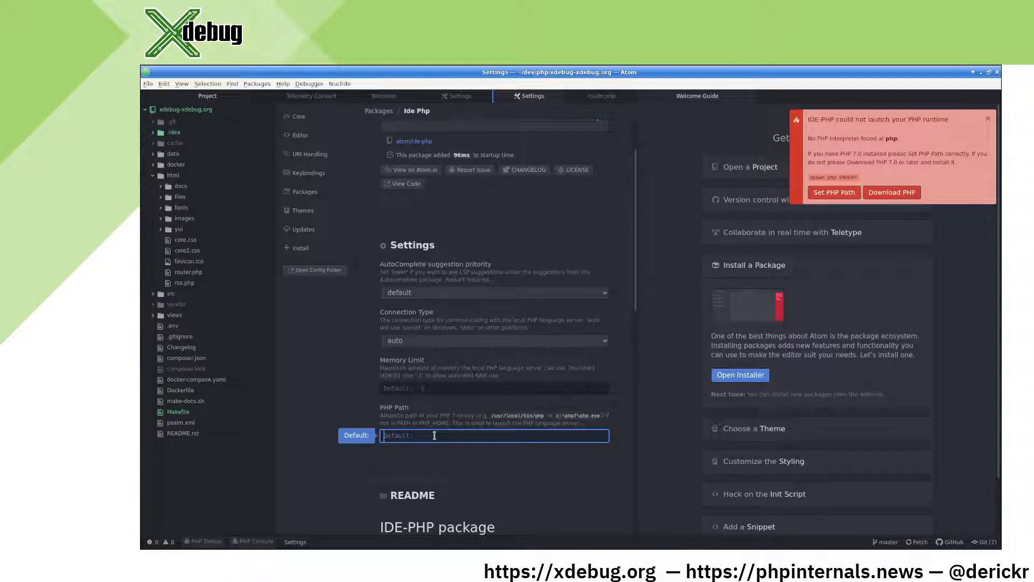
type("/usr/local/php")
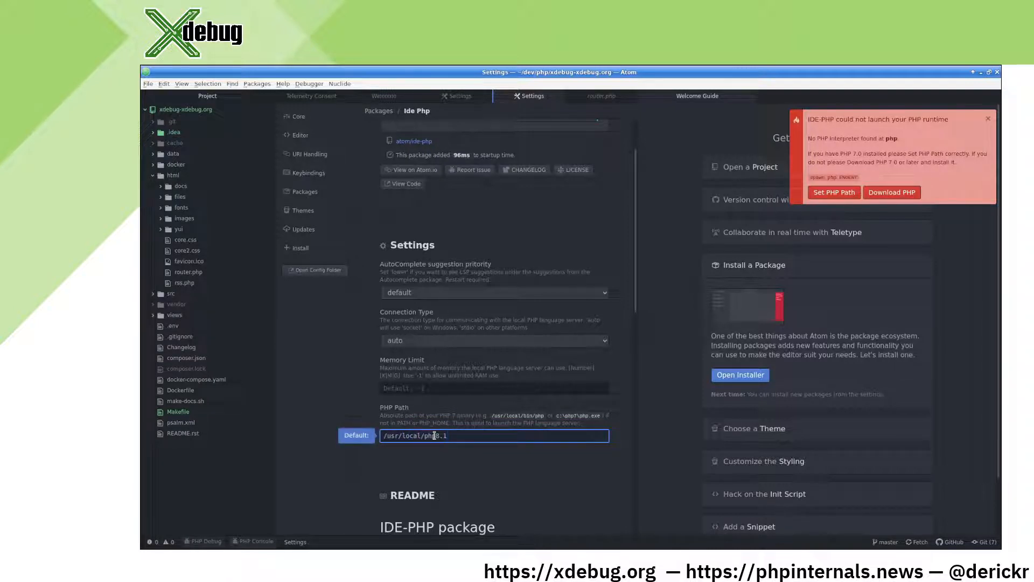
type("8.1dev")
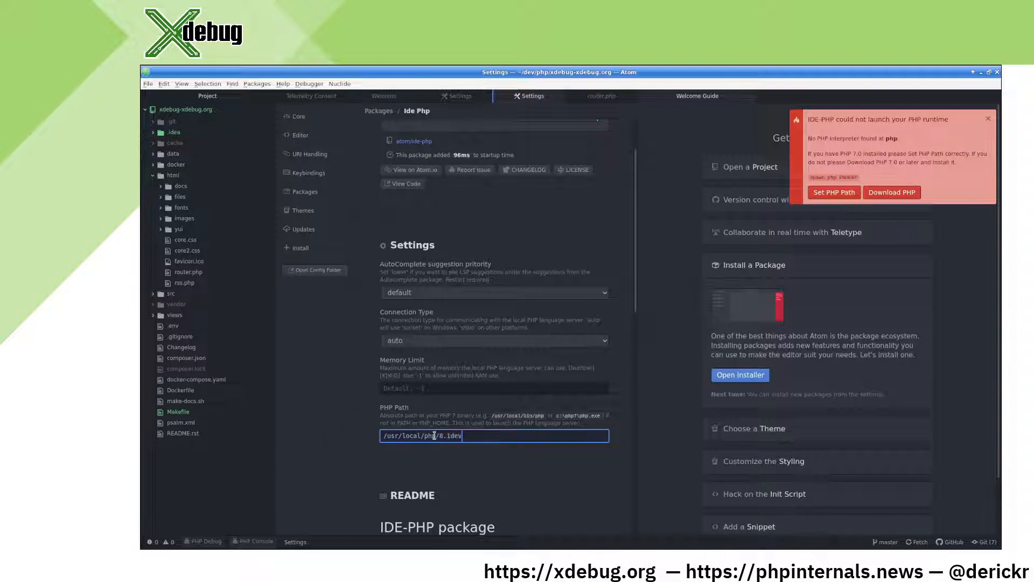
type("/bin")
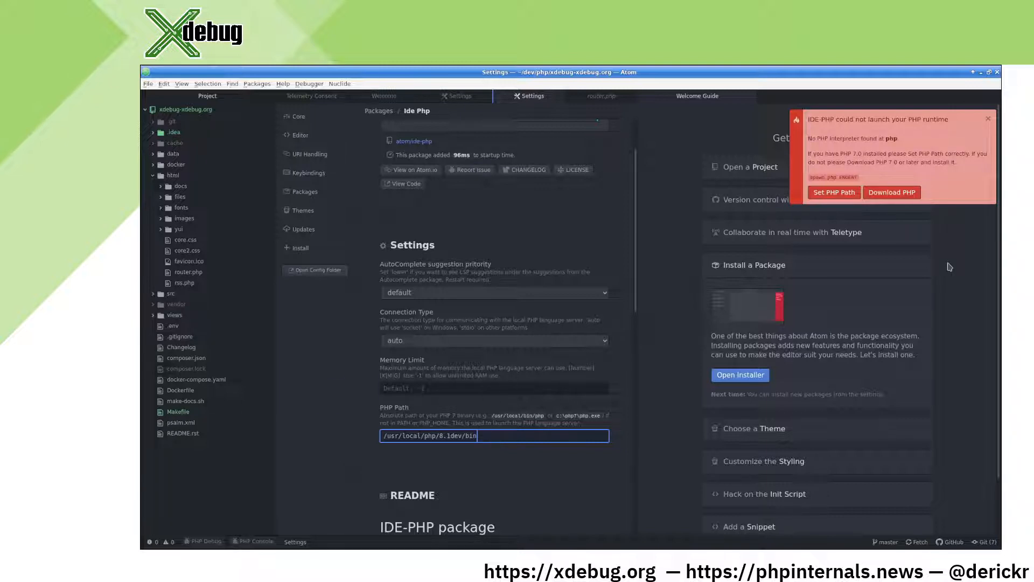
mouse_move(976, 118)
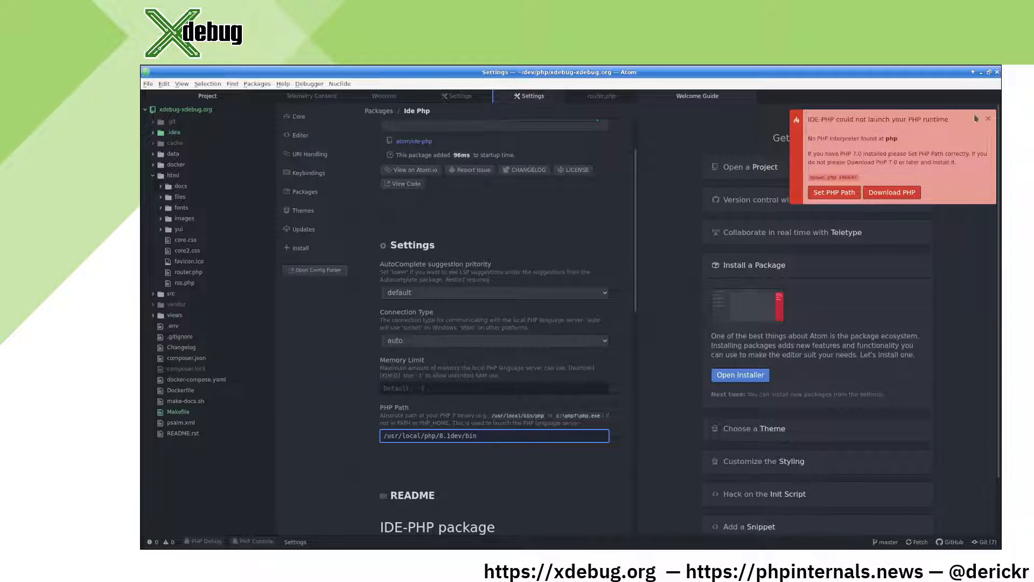
left_click(988, 118)
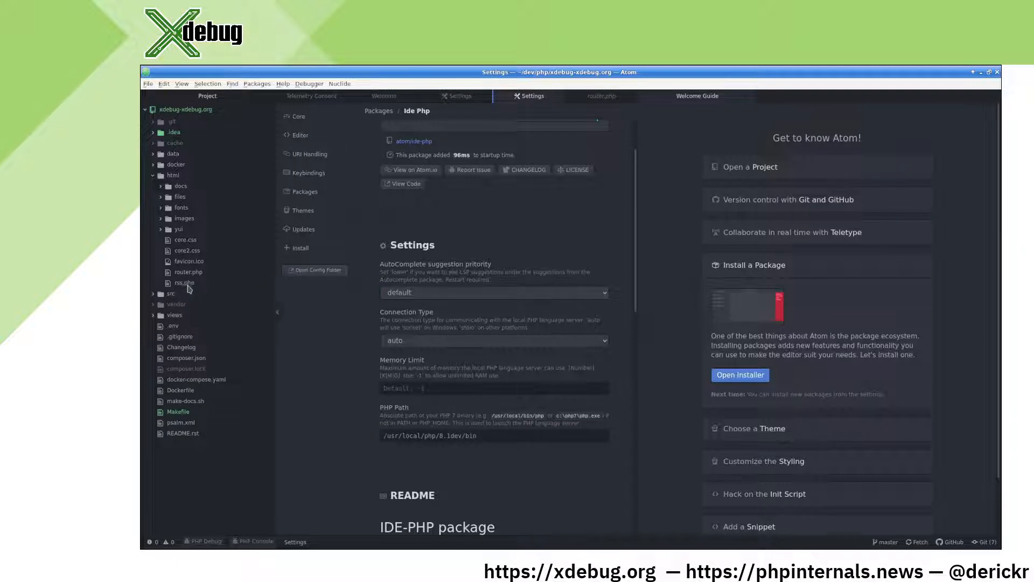
Add a breakpoint on line 3 of router.php and close the Welcome Guide
left_click(188, 272)
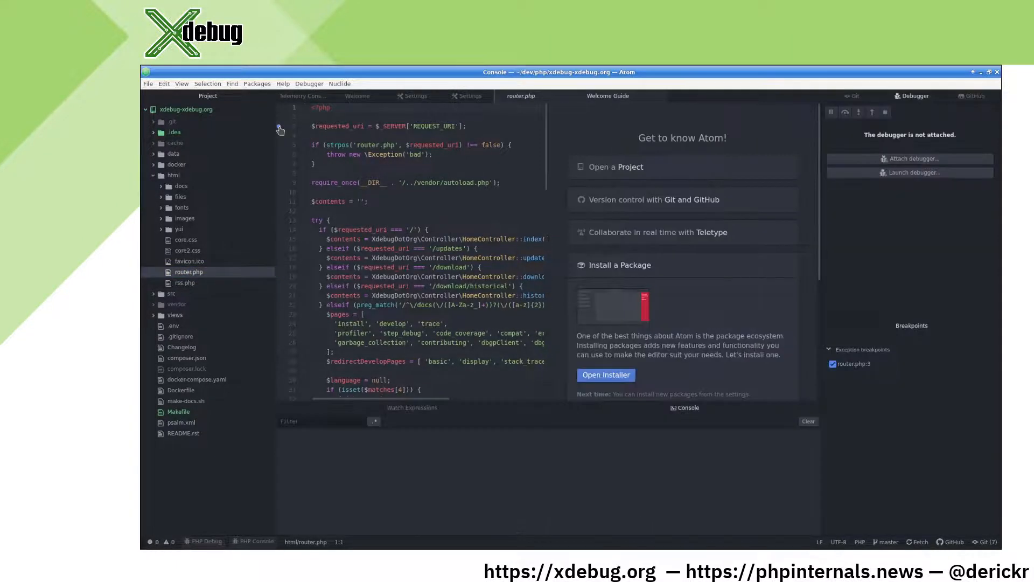
left_click(607, 96)
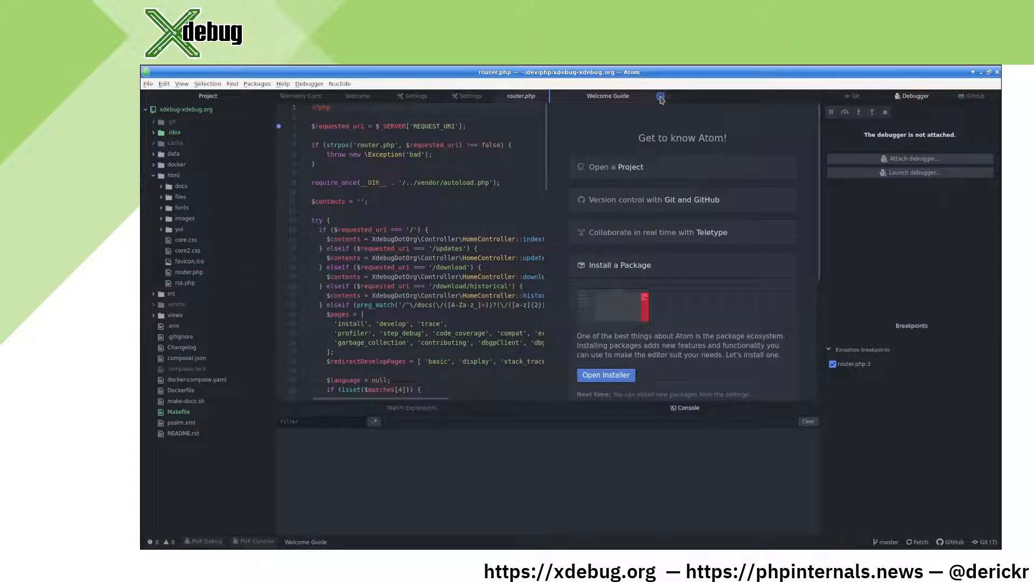
left_click(660, 95)
type("cd dev/php/xdebug-xdebug")
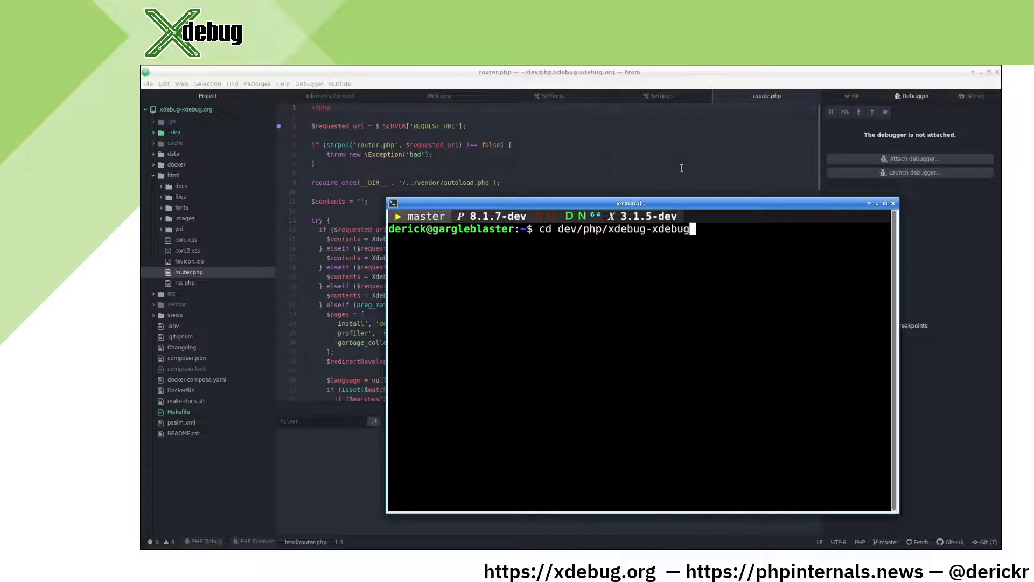
Run make serve in the xdebug-xdebug.org directory to serve the site locally
type("make serv")
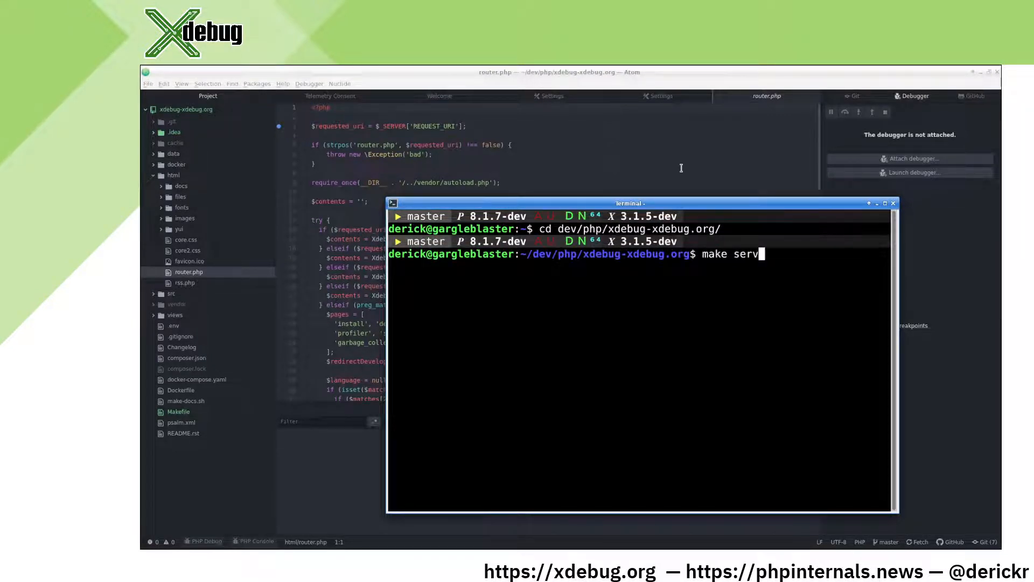
key("Return")
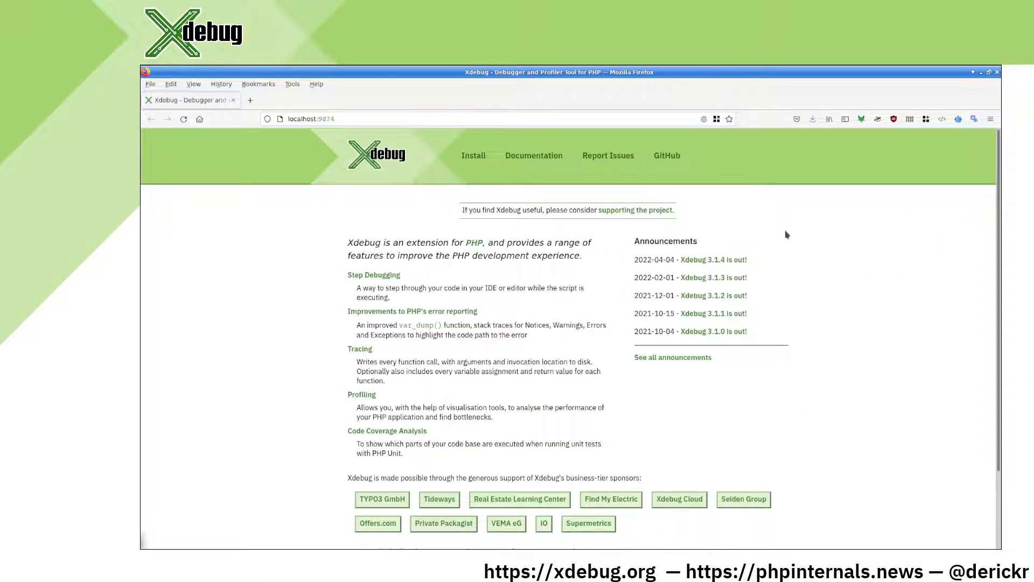
mouse_move(702, 118)
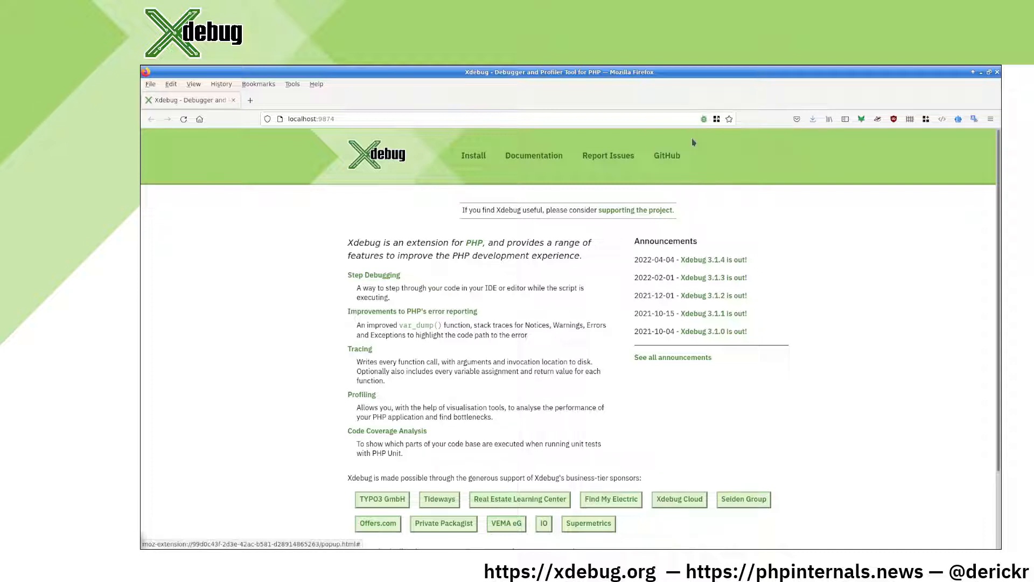
mouse_move(458, 254)
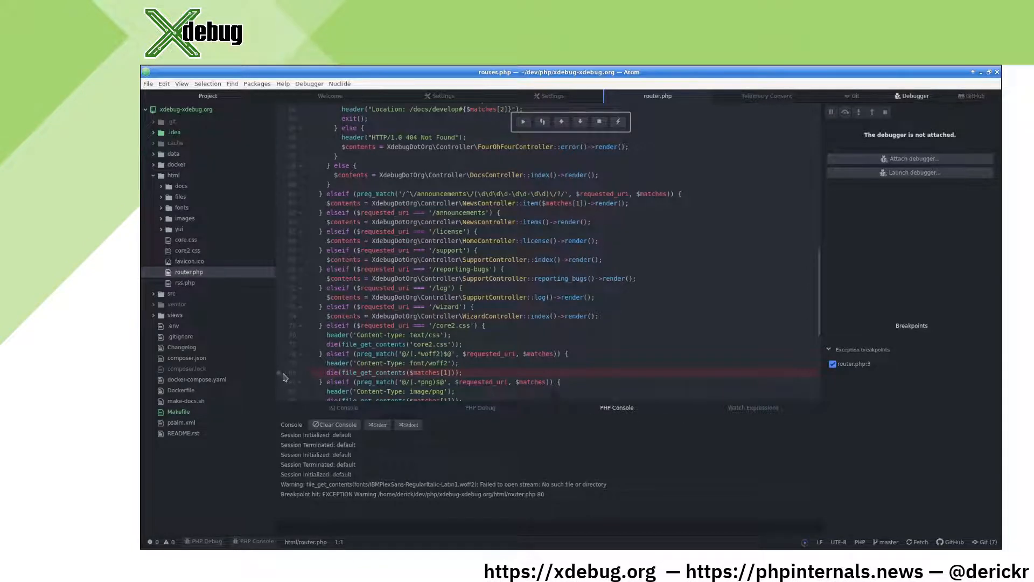
Scroll router.php around the paused file_get_contents warning at line 80
scroll("up", 3)
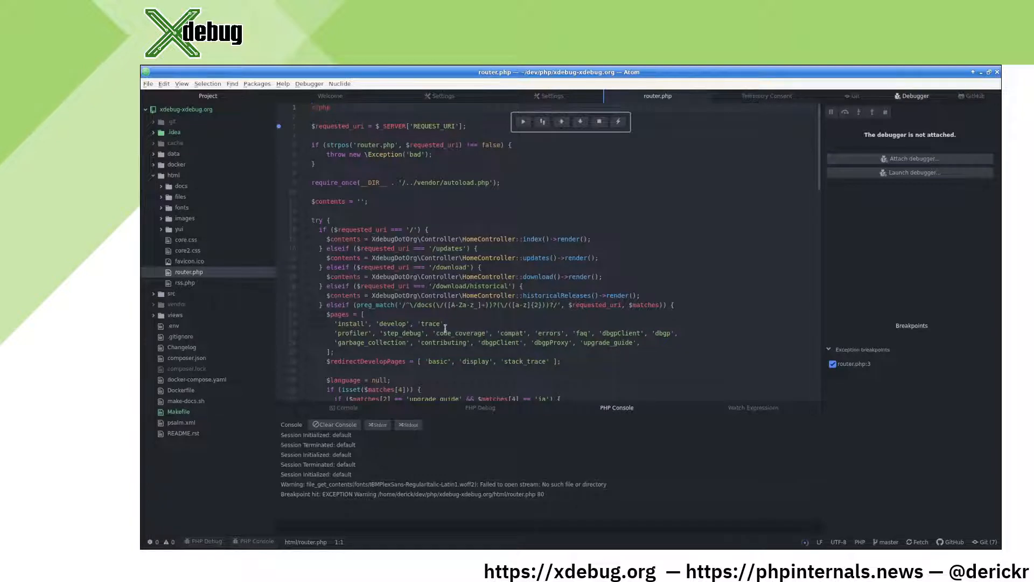
scroll("down", 3)
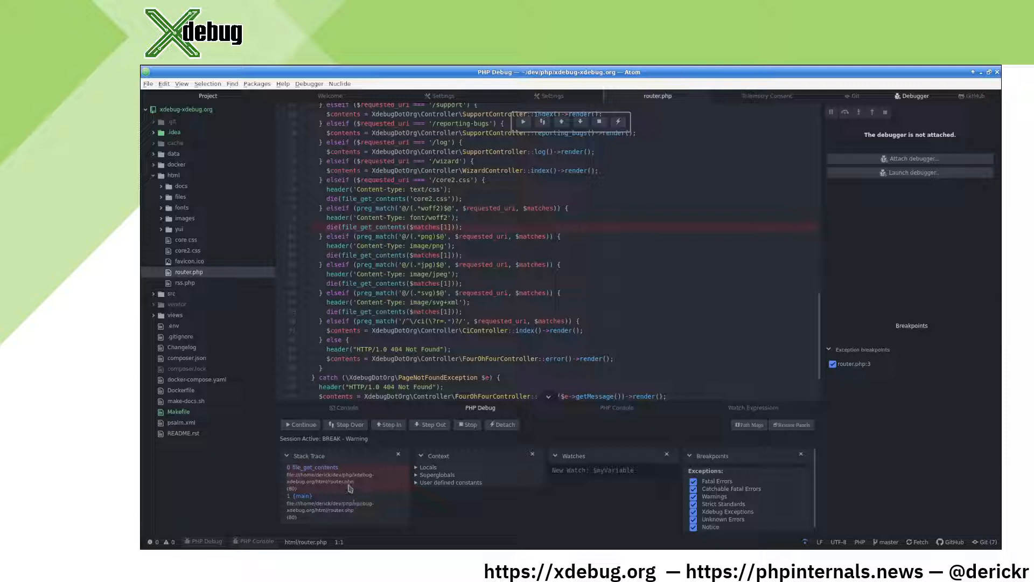
mouse_move(362, 487)
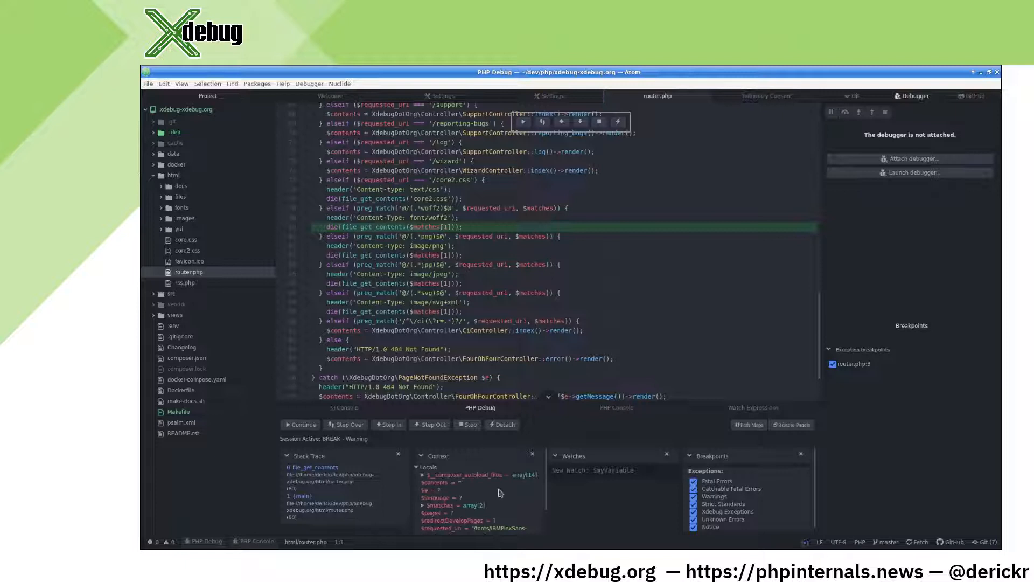
mouse_move(420, 509)
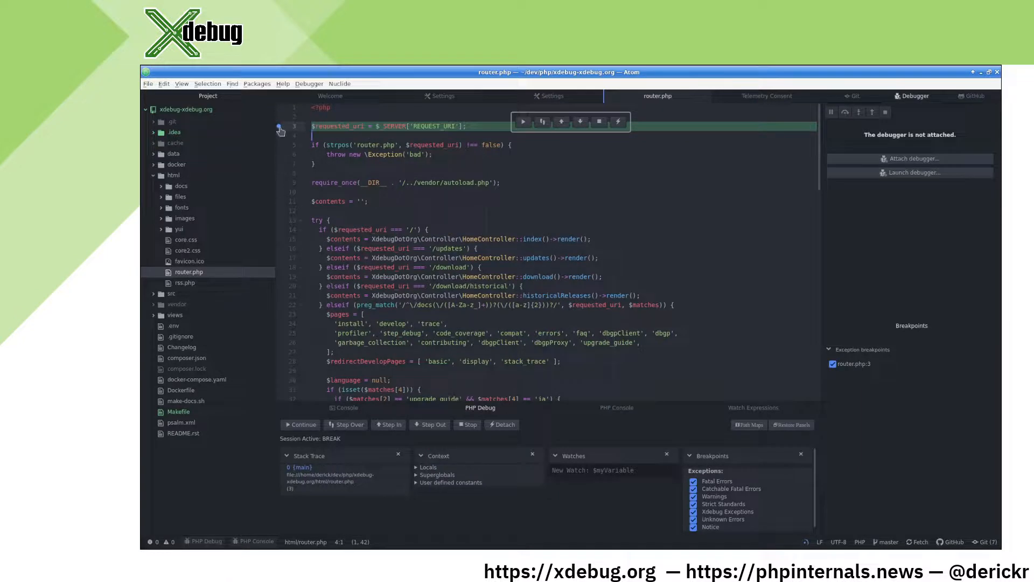
mouse_move(279, 126)
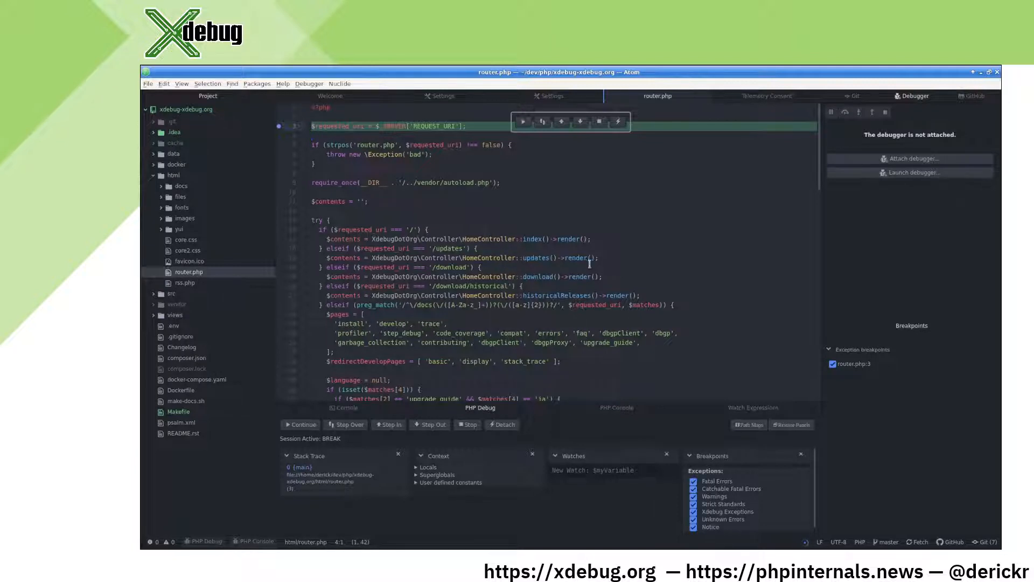
mouse_move(851, 363)
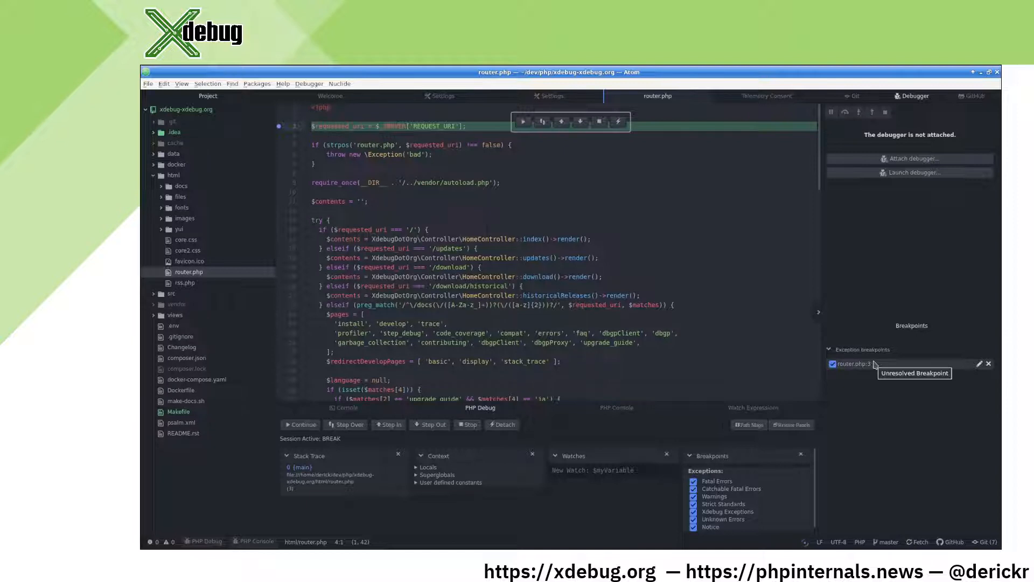
mouse_move(915, 96)
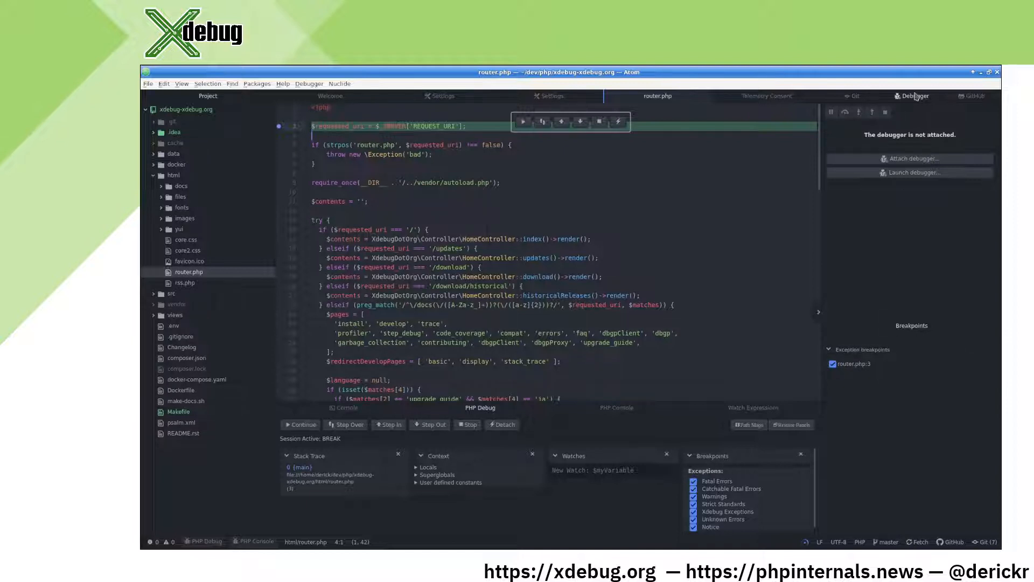
mouse_move(541, 123)
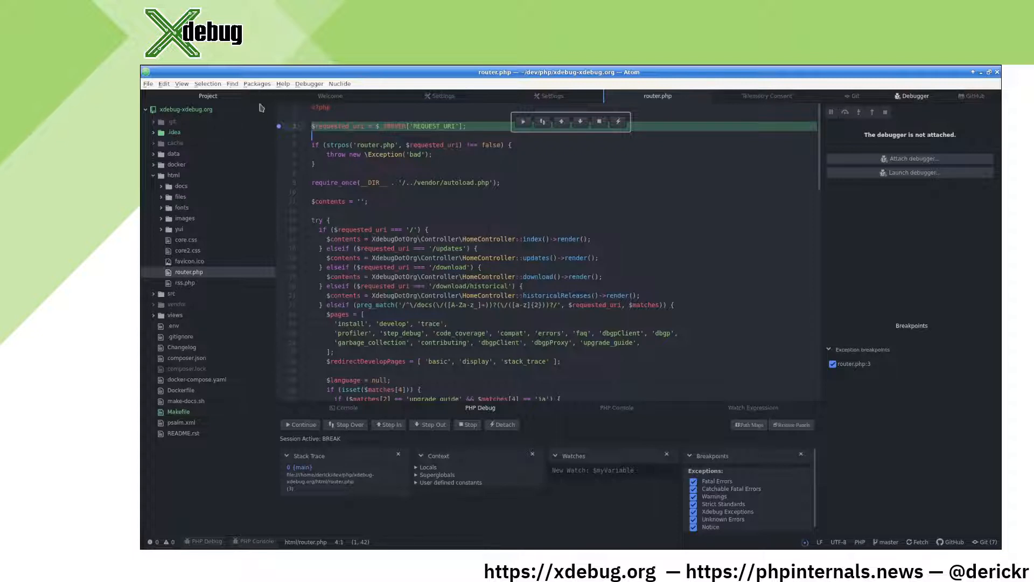
mouse_move(278, 126)
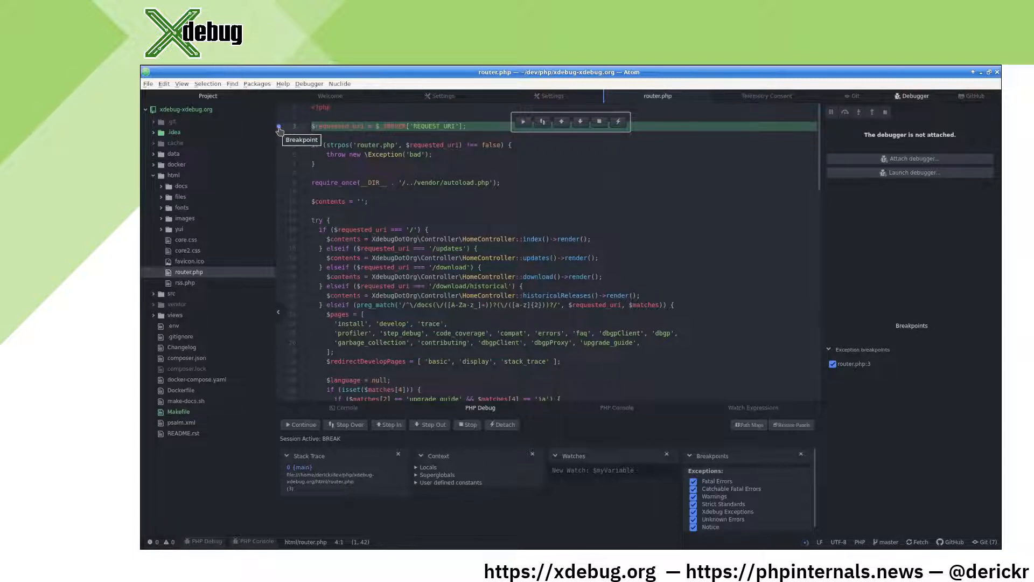
Hide the debugger side pane via the Debugger menu
left_click(309, 83)
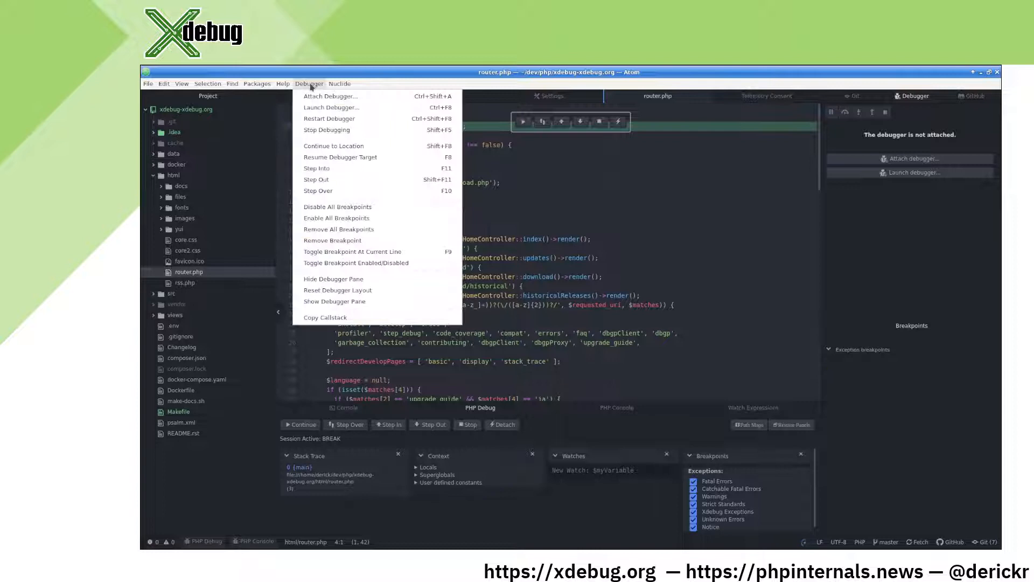
mouse_move(333, 278)
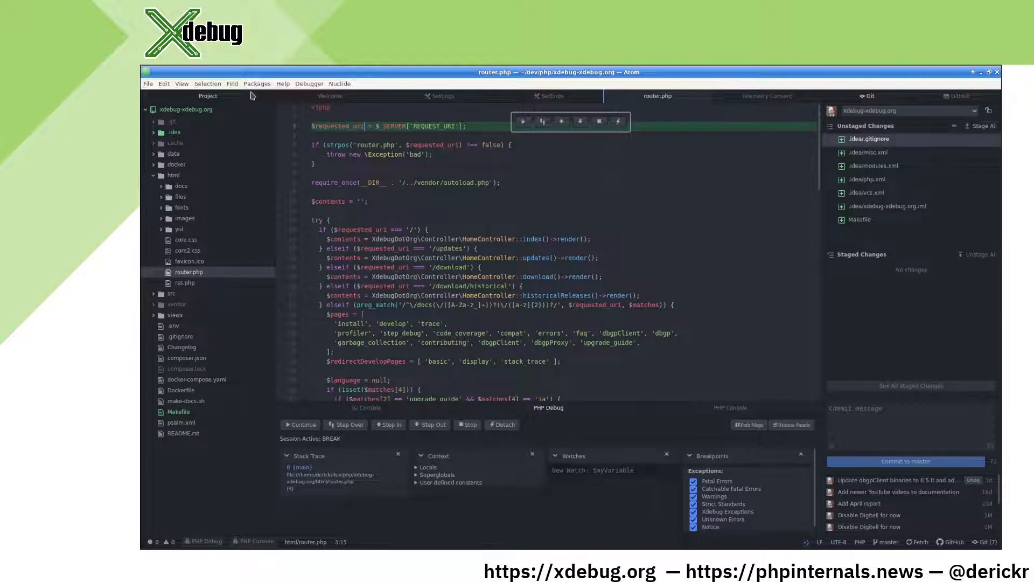
Step over so router.php pauses on line 15, the homepage render call
left_click(256, 83)
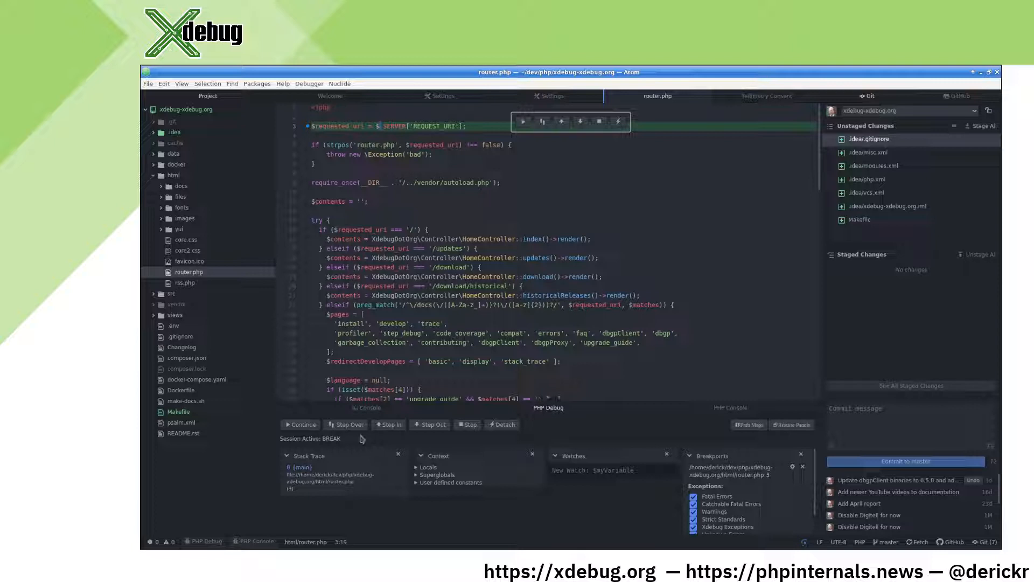
left_click(348, 424)
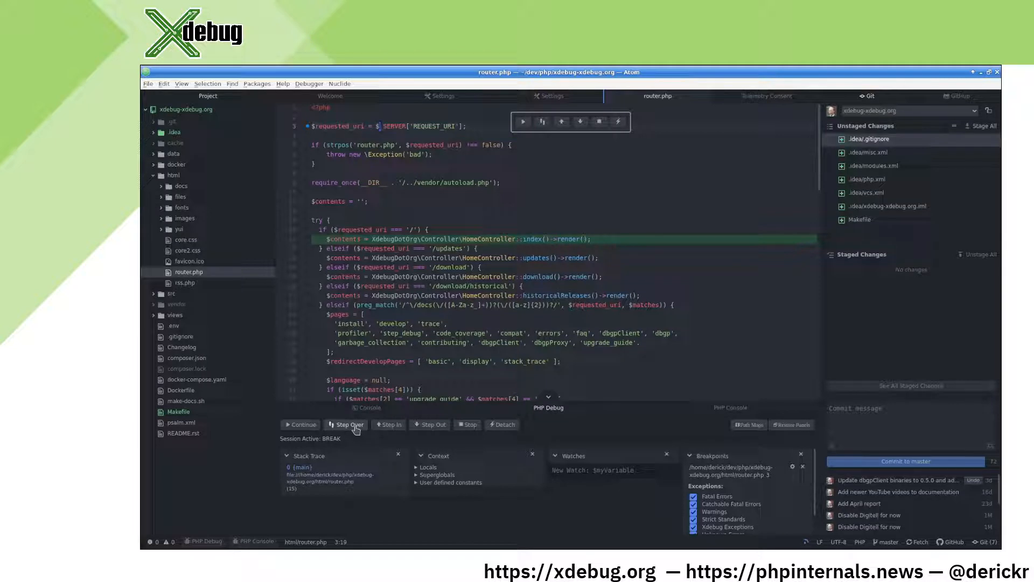
Step over to the final echo line and expand its local variables
left_click(345, 424)
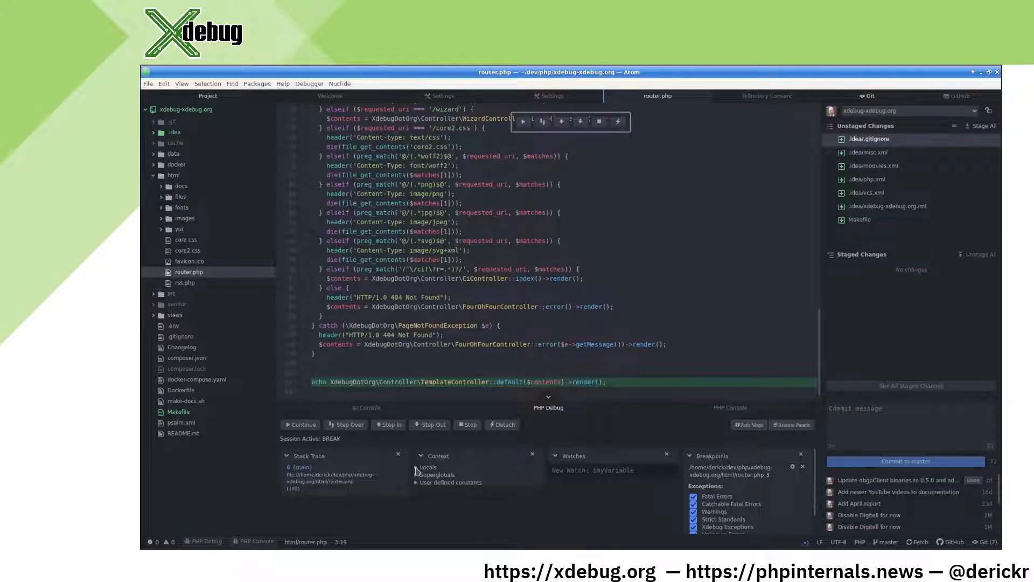
left_click(417, 466)
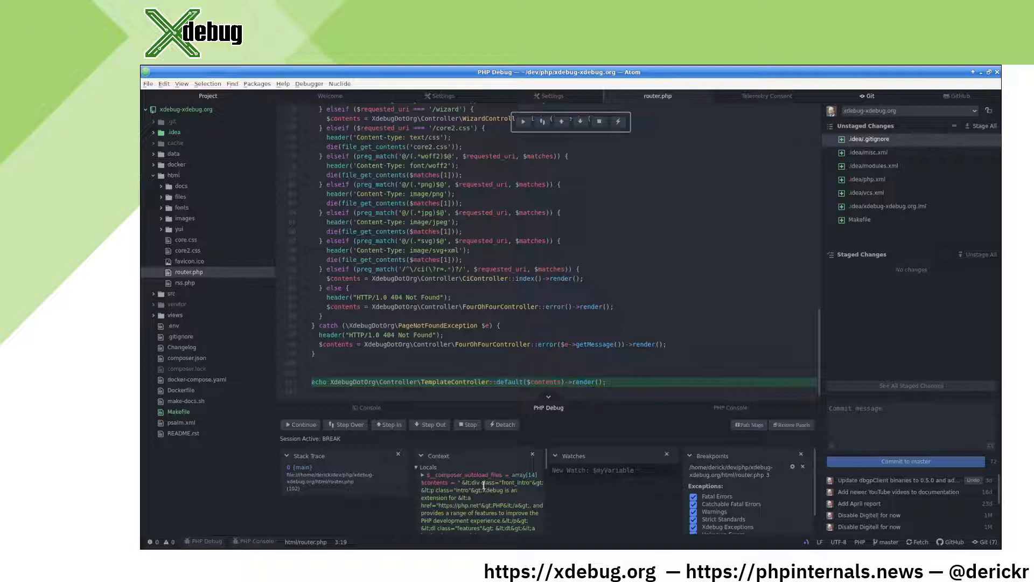
scroll("down", 3)
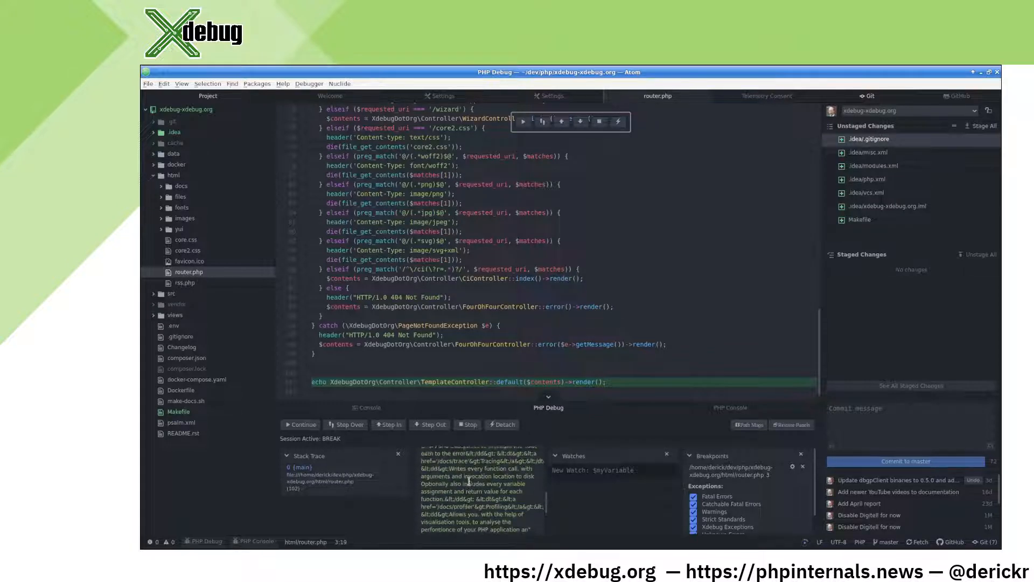
scroll("down", 3)
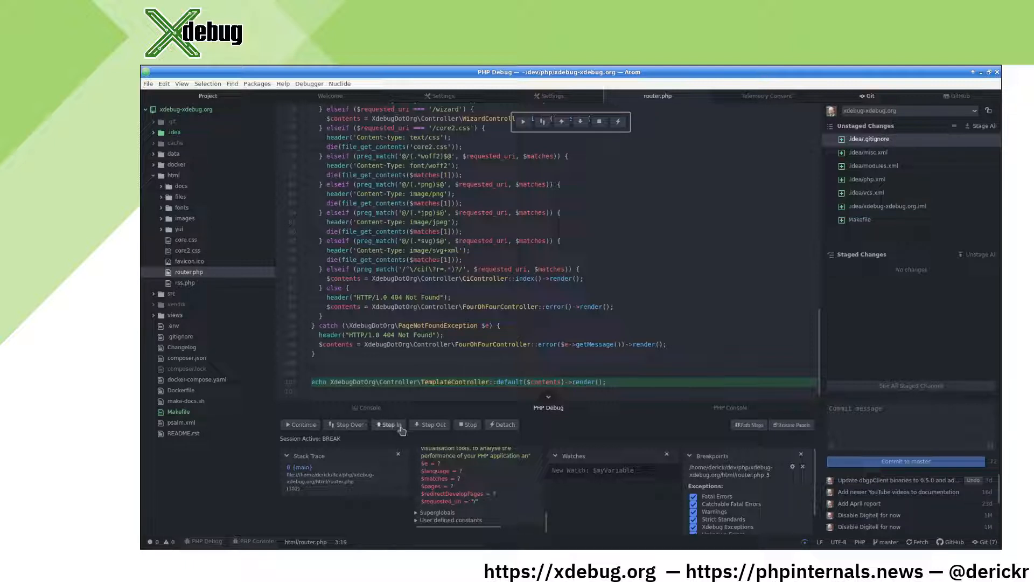
Step into TemplateController and the autoloader, step out into the Page constructor, and expand its locals
left_click(389, 424)
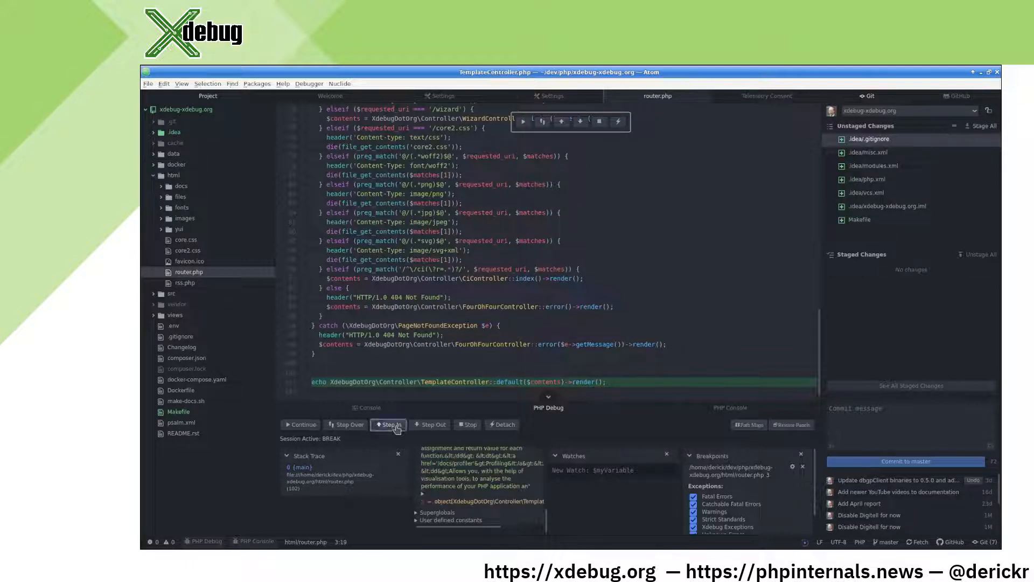
left_click(389, 425)
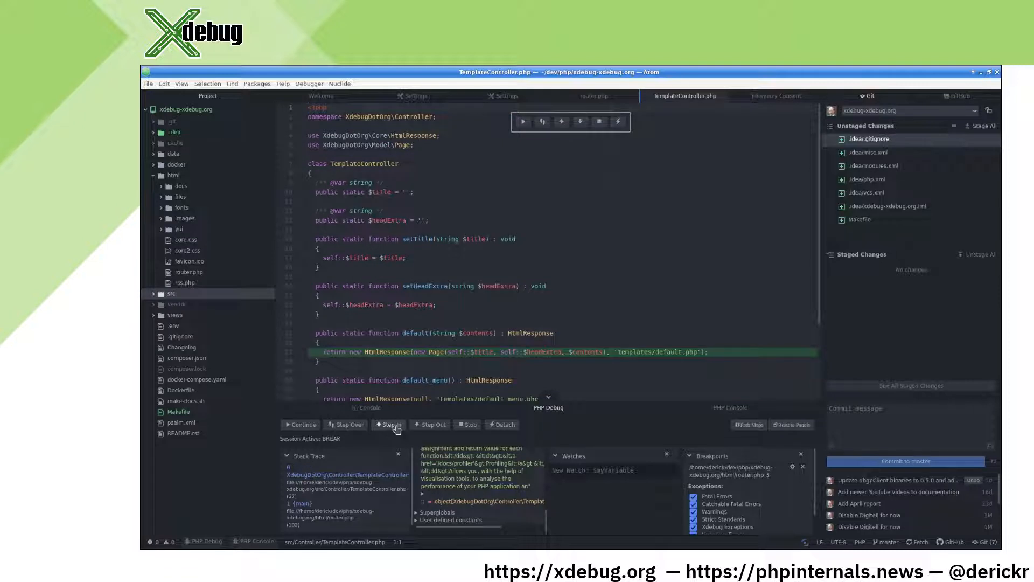
left_click(389, 425)
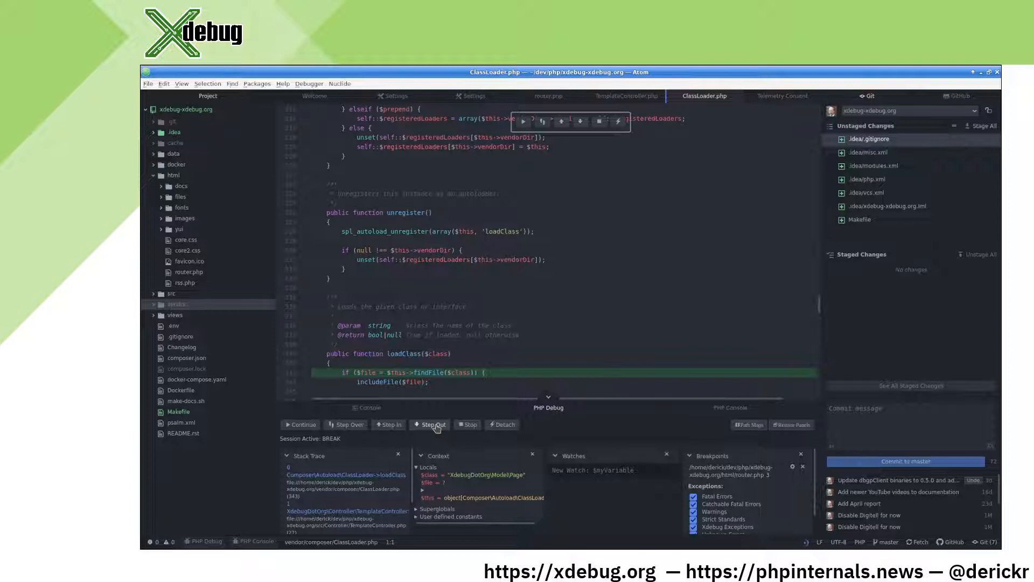
left_click(430, 425)
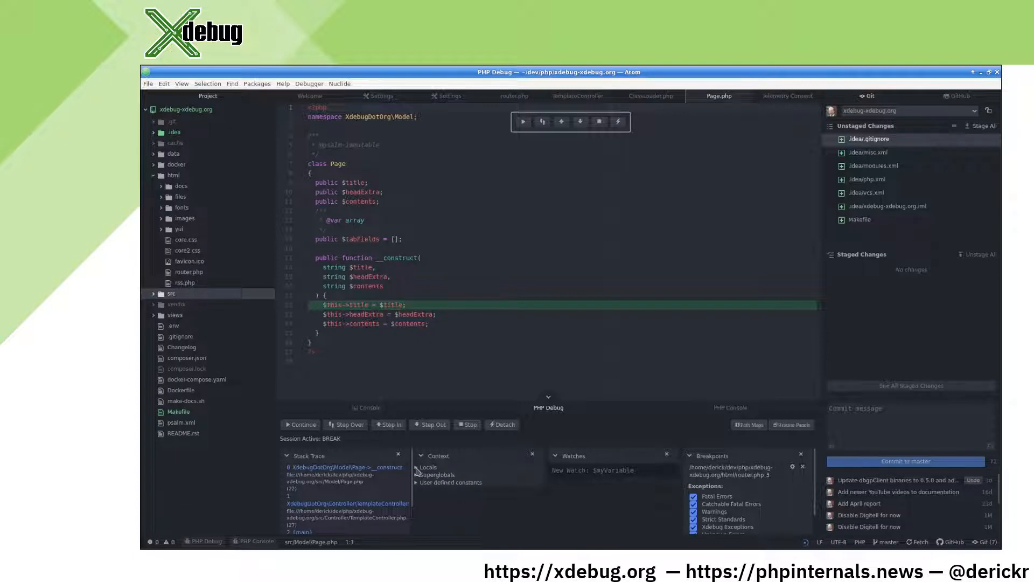
left_click(418, 466)
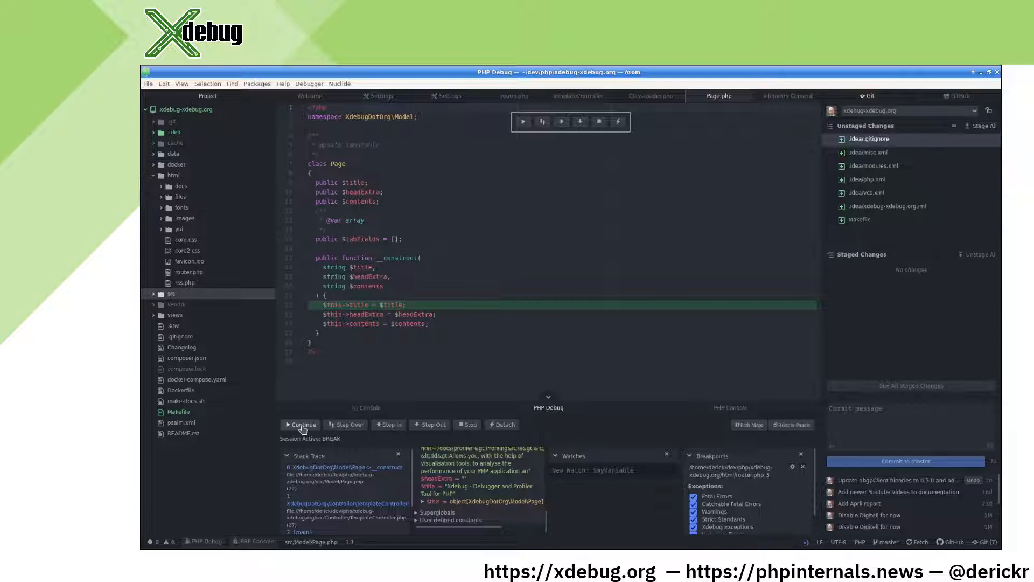
Continue through the remaining breaks, including the file_get_contents woff2 warning, until the session ends
left_click(301, 425)
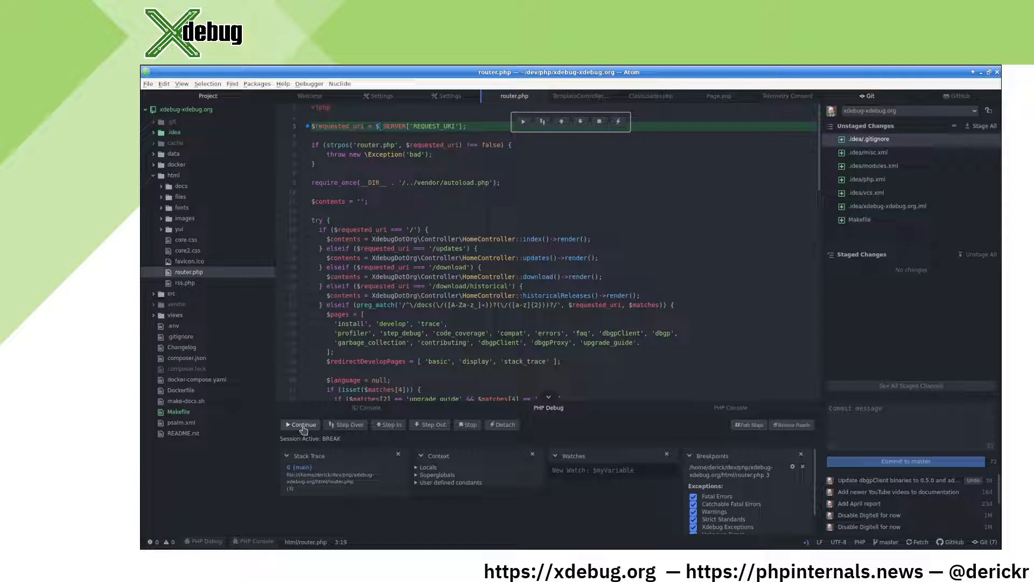
left_click(302, 425)
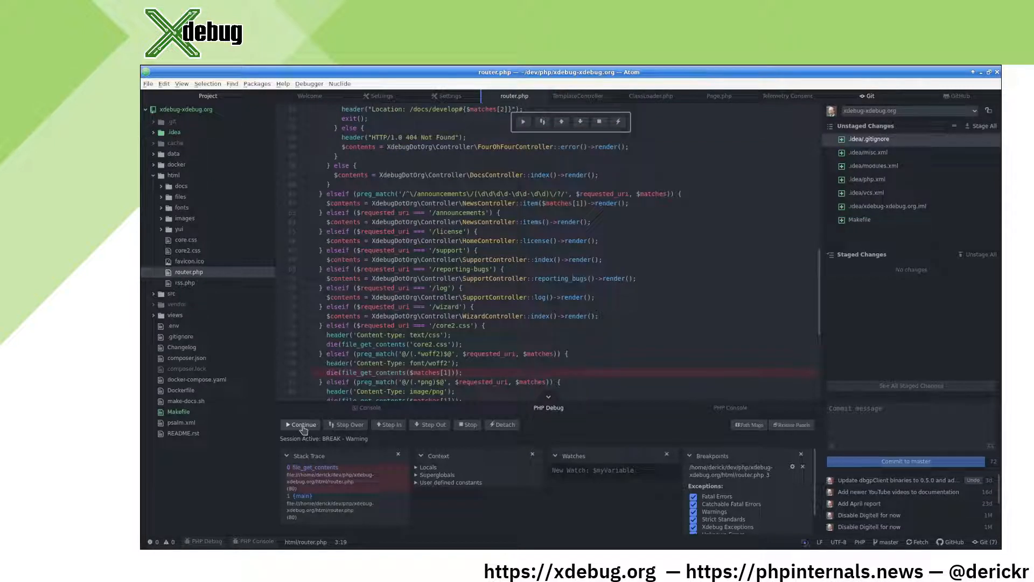
left_click(301, 424)
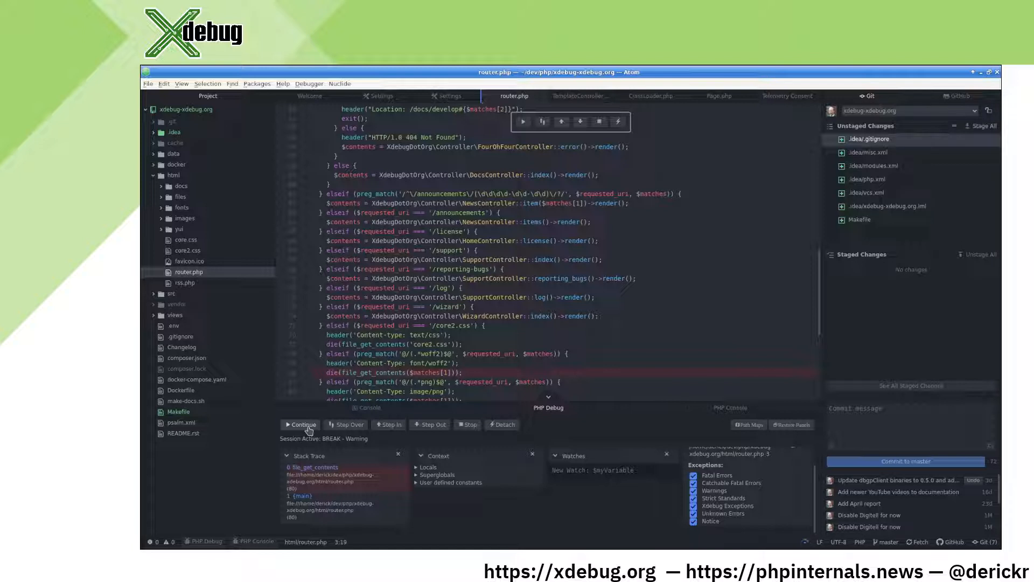
left_click(301, 424)
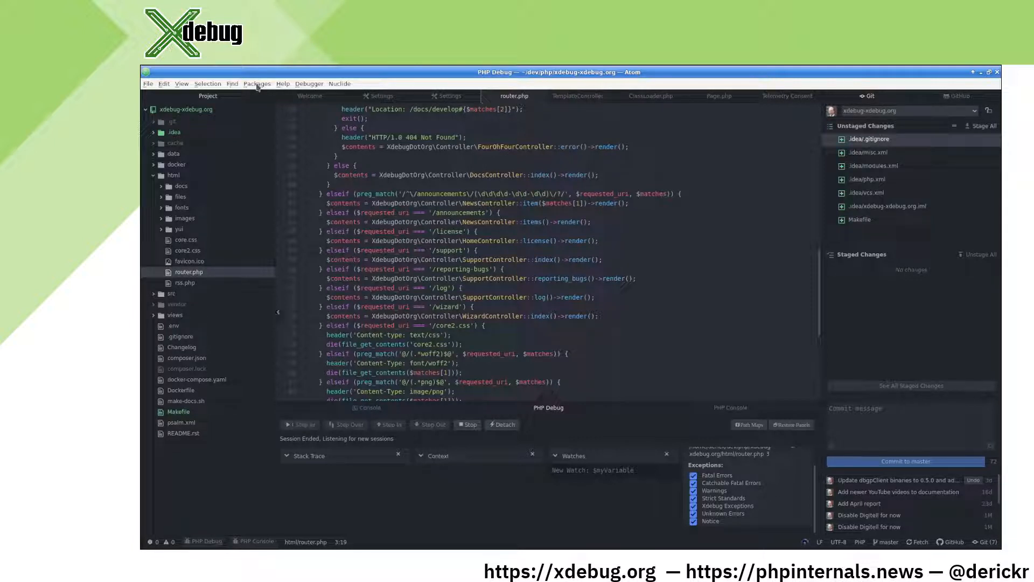
Show the Debug submenu under Packages with its Toggle Breakpoint command
left_click(256, 84)
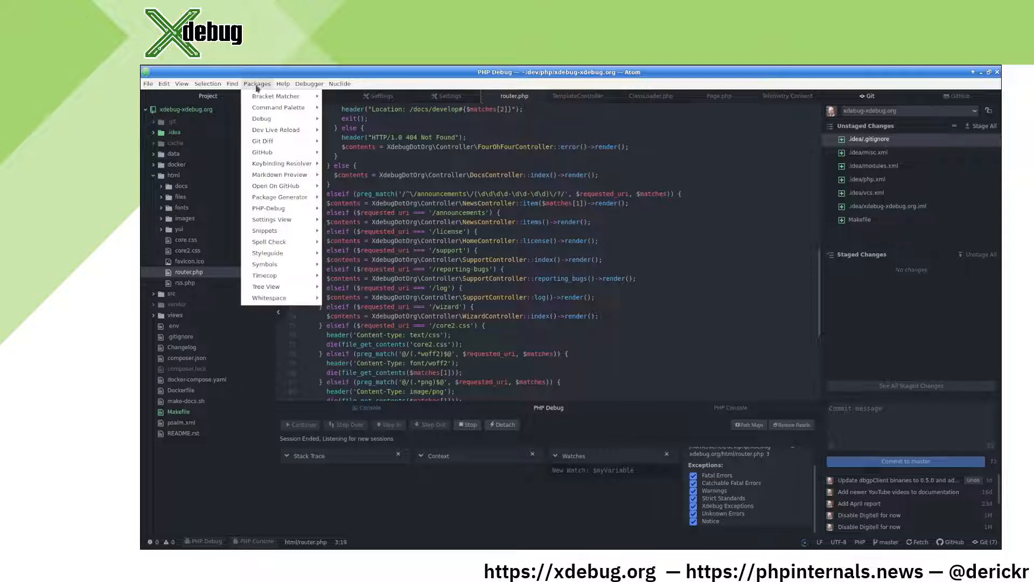
left_click(261, 119)
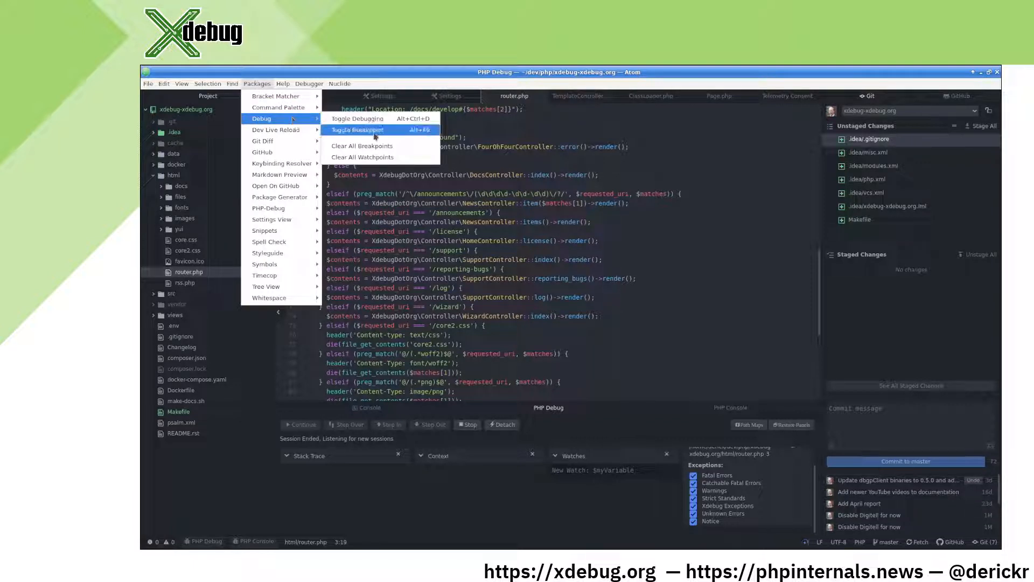
mouse_move(358, 129)
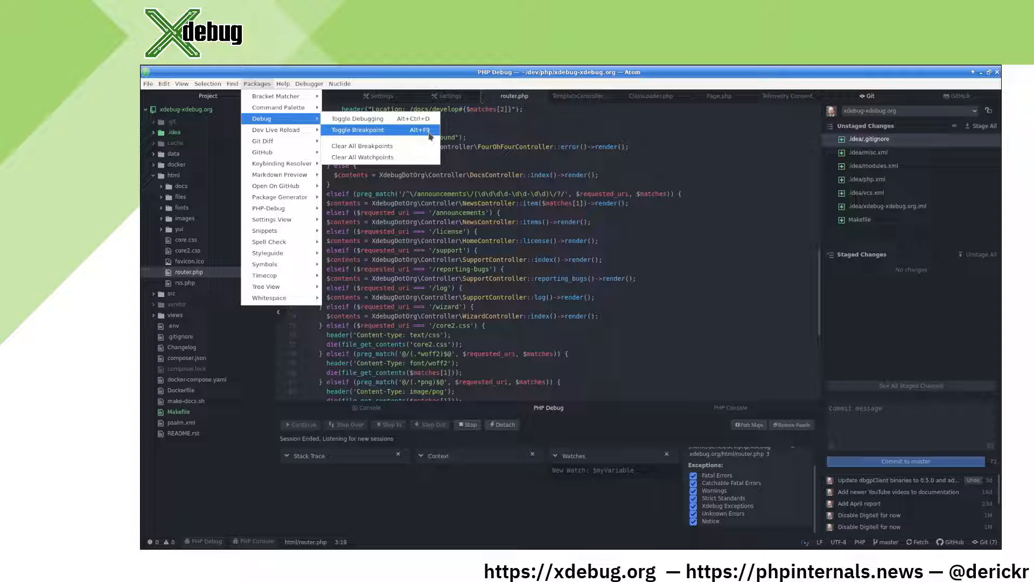